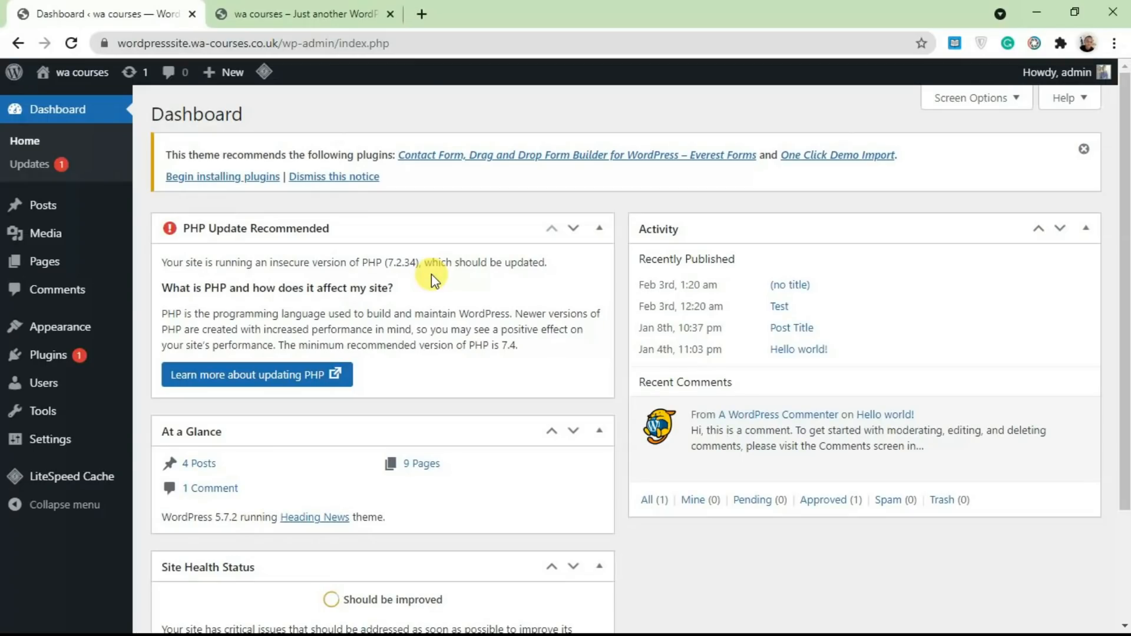
{"action": "mouse_move", "coordinate": [311, 206]}
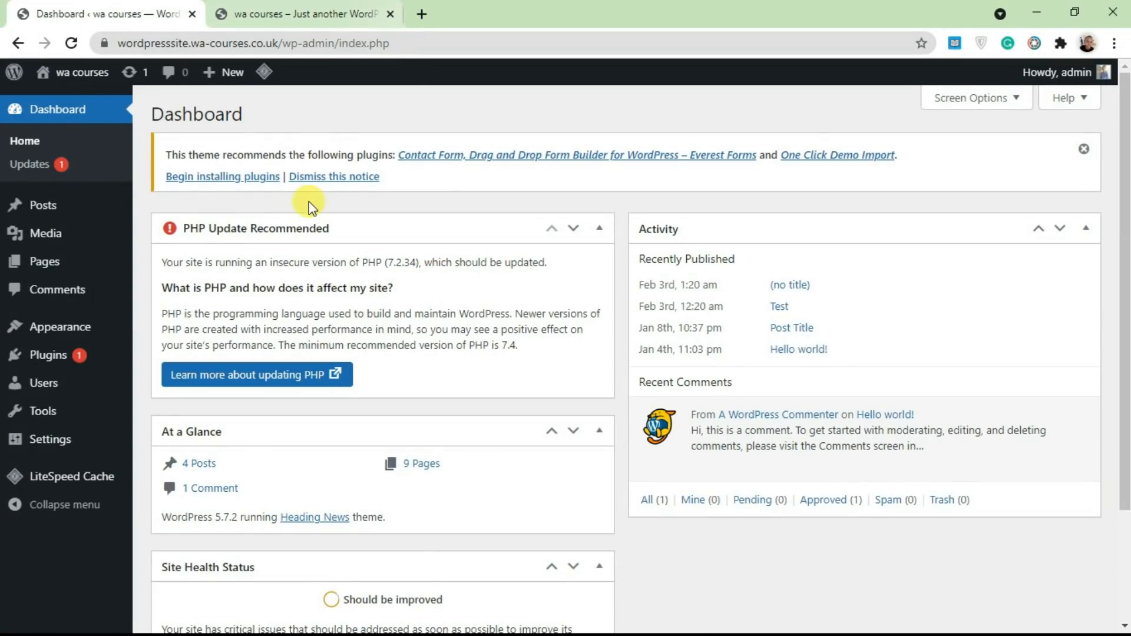
{"action": "mouse_move", "coordinate": [469, 287]}
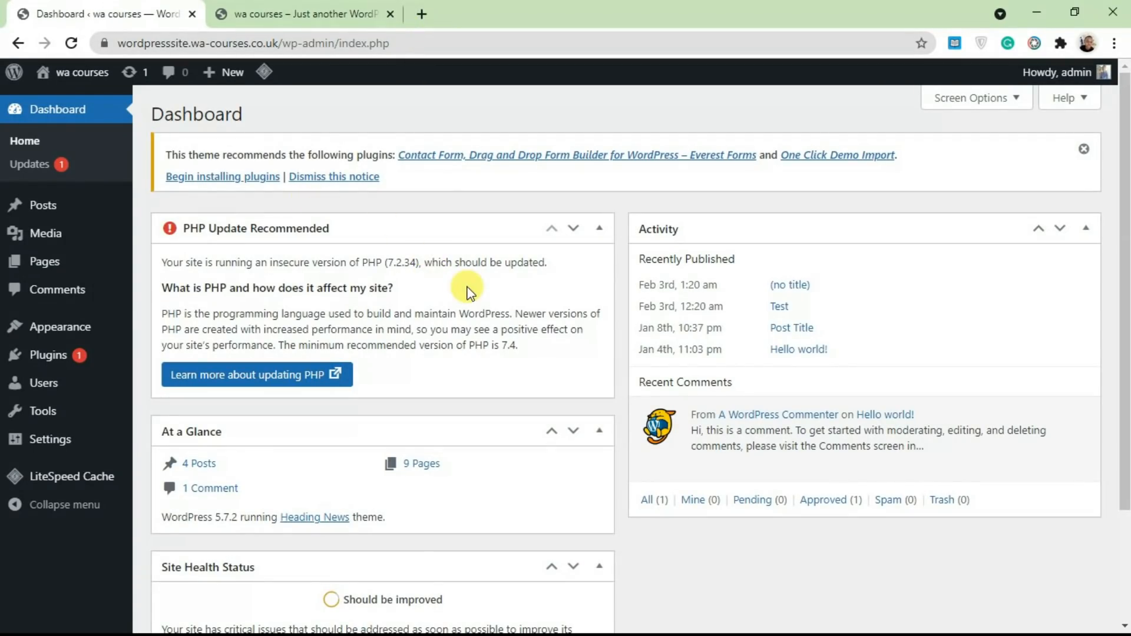
Load the wordpress.org homepage in the second browser tab
{"action": "scroll", "scroll_direction": "down", "scroll_amount": 3}
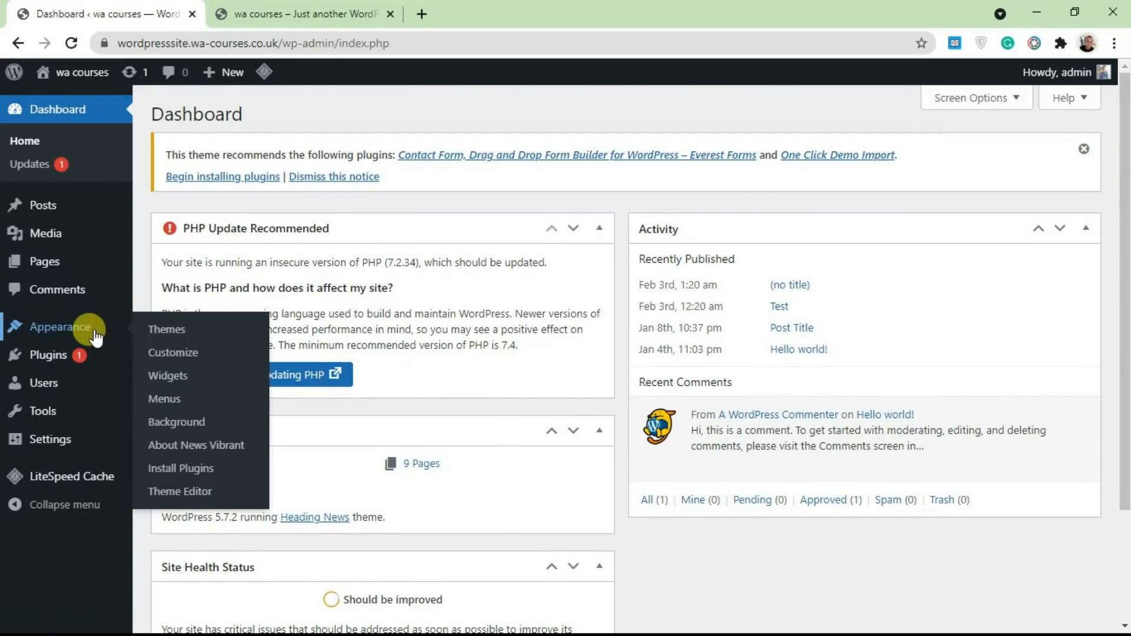
{"action": "left_click", "coordinate": [303, 15]}
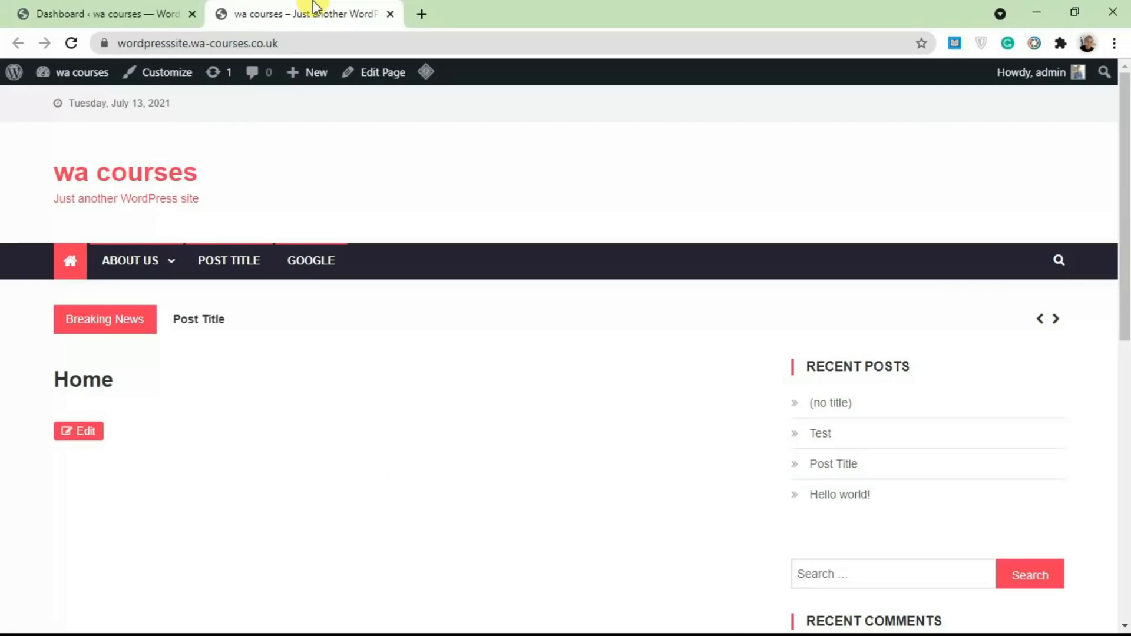
{"action": "left_click", "coordinate": [195, 43]}
{"action": "type", "text": "wordpress."}
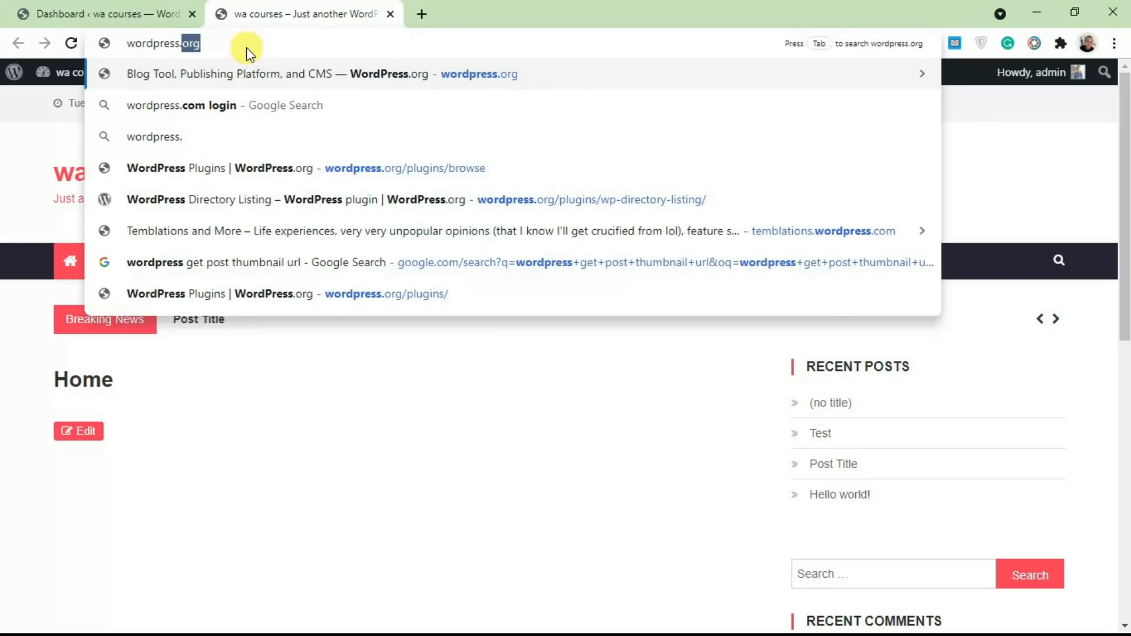
{"action": "key", "text": "Enter"}
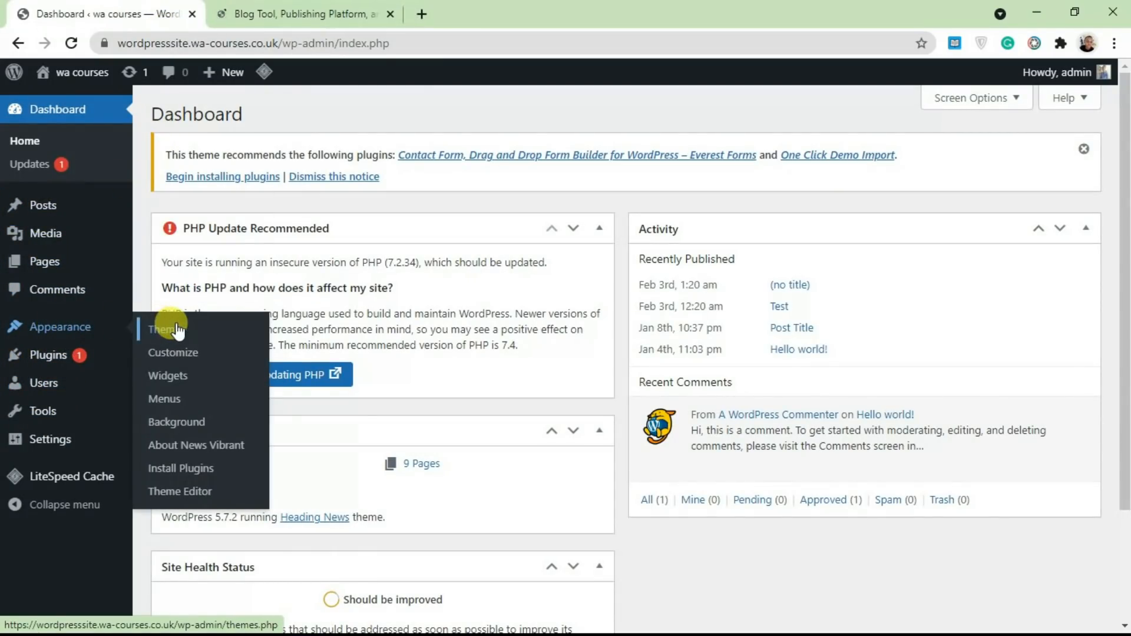
Go from Appearance > Themes to the Add New themes page
{"action": "left_click", "coordinate": [159, 329]}
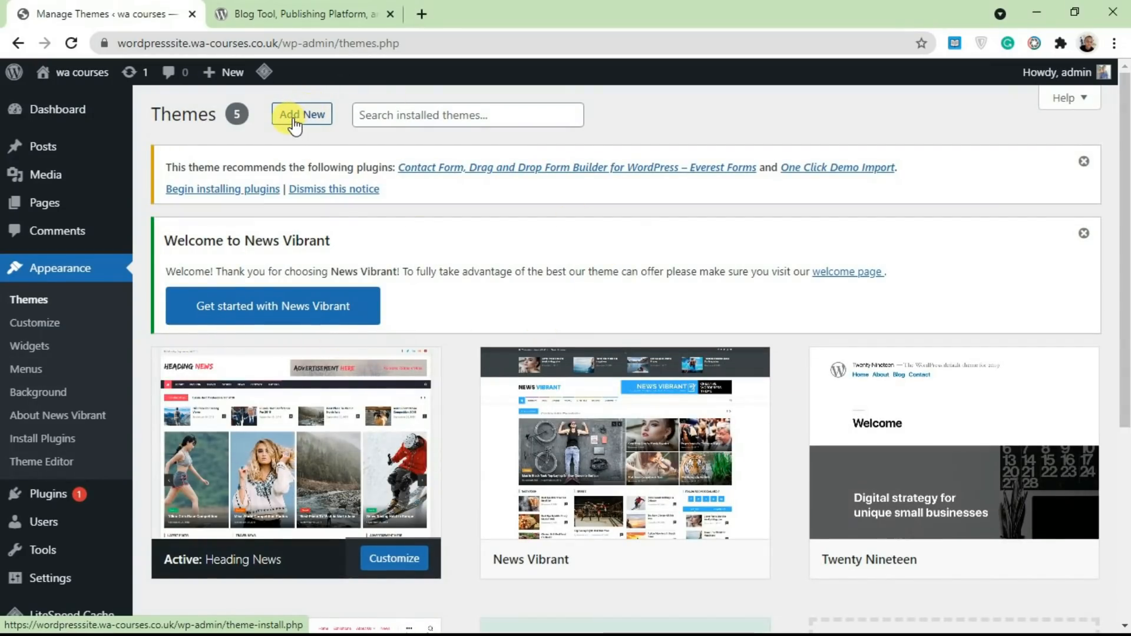
{"action": "left_click", "coordinate": [302, 115]}
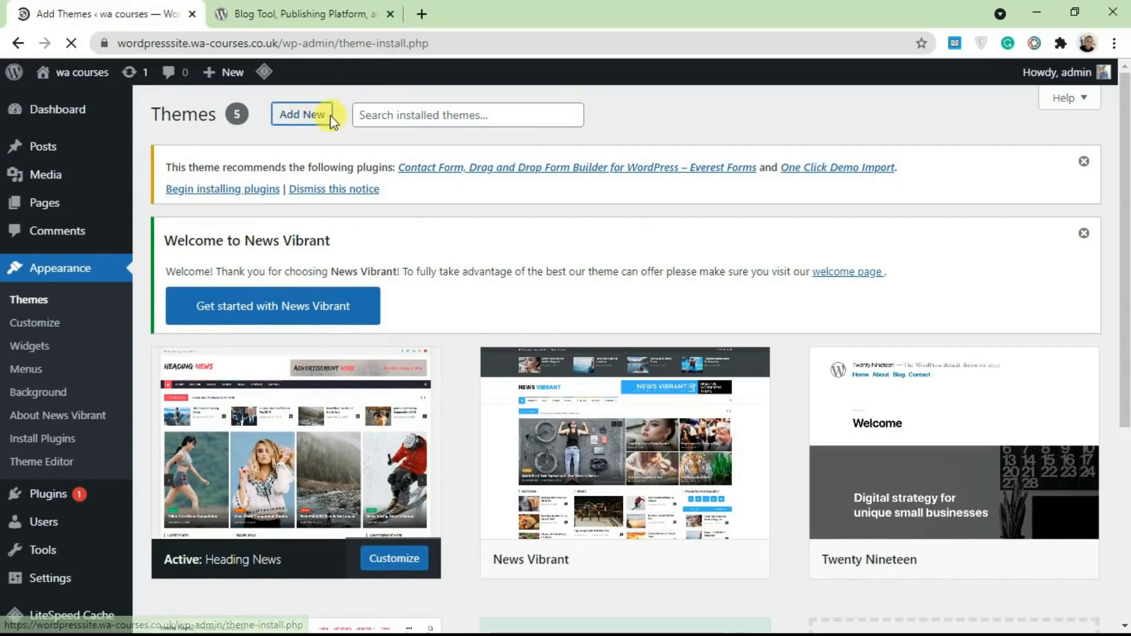
{"action": "left_click", "coordinate": [302, 115]}
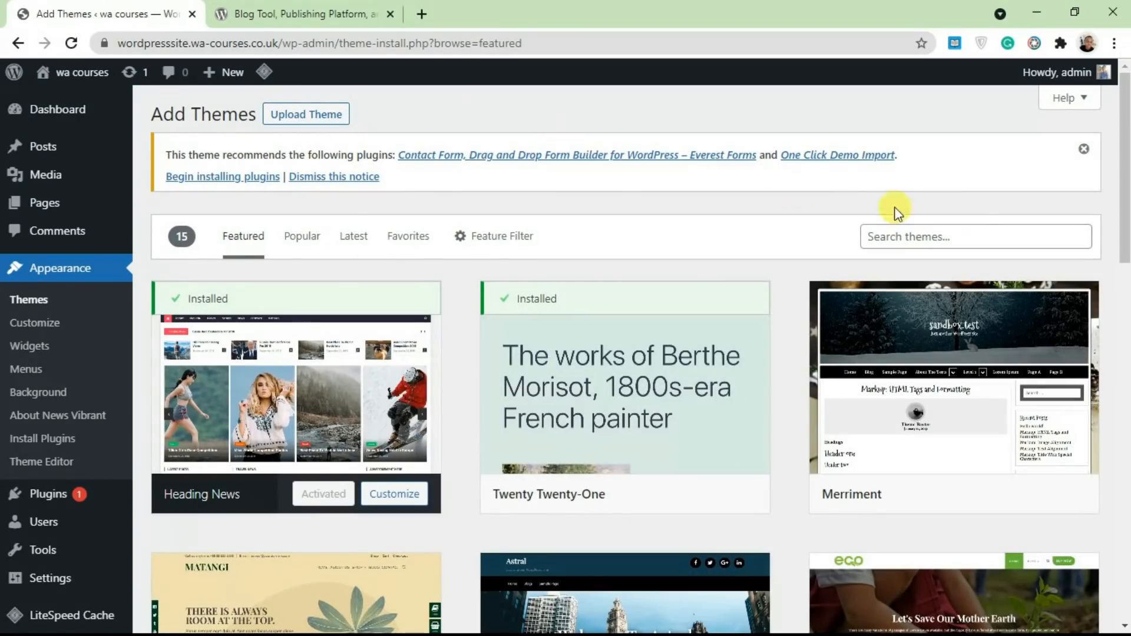
{"action": "mouse_move", "coordinate": [1126, 182]}
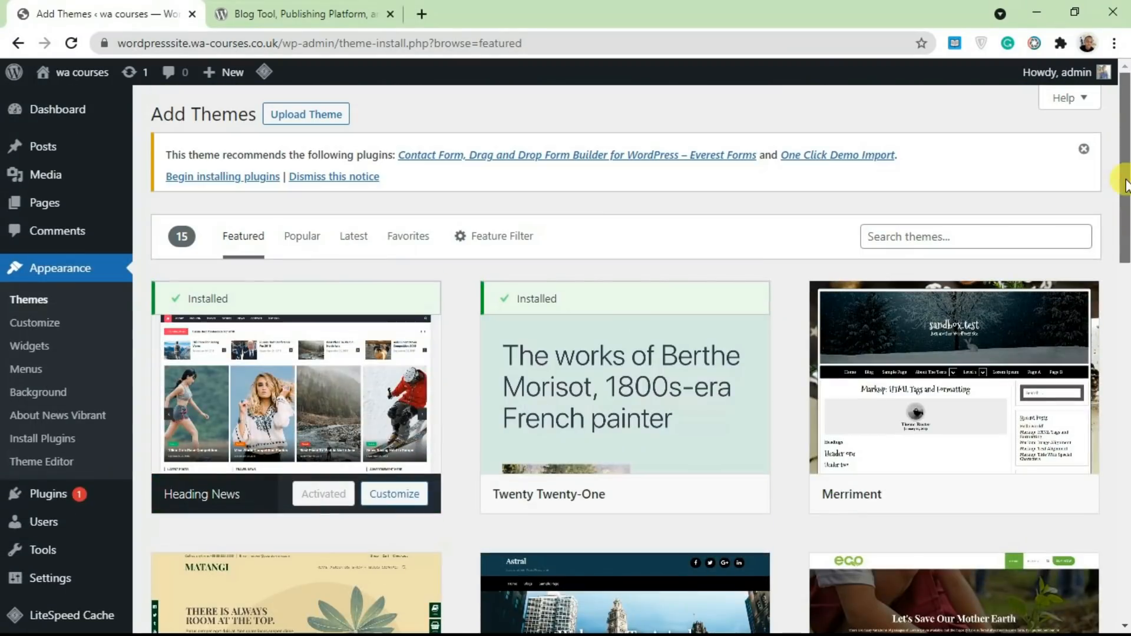
{"action": "mouse_move", "coordinate": [984, 225]}
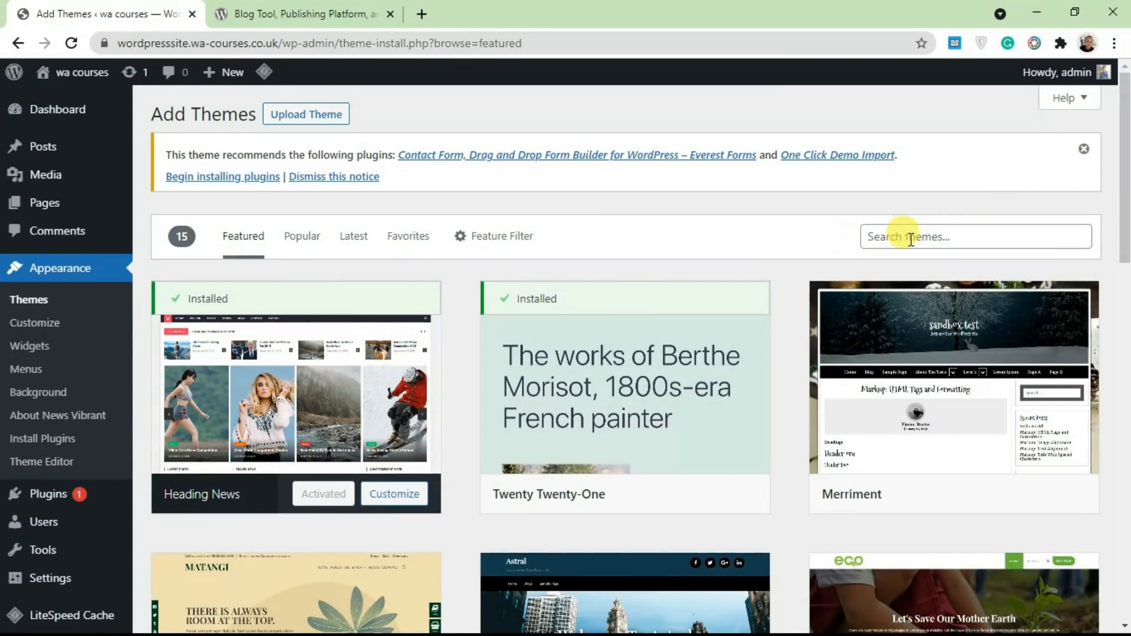
Search for 'hestia', then install and activate the Hestia theme
{"action": "type", "text": "h"}
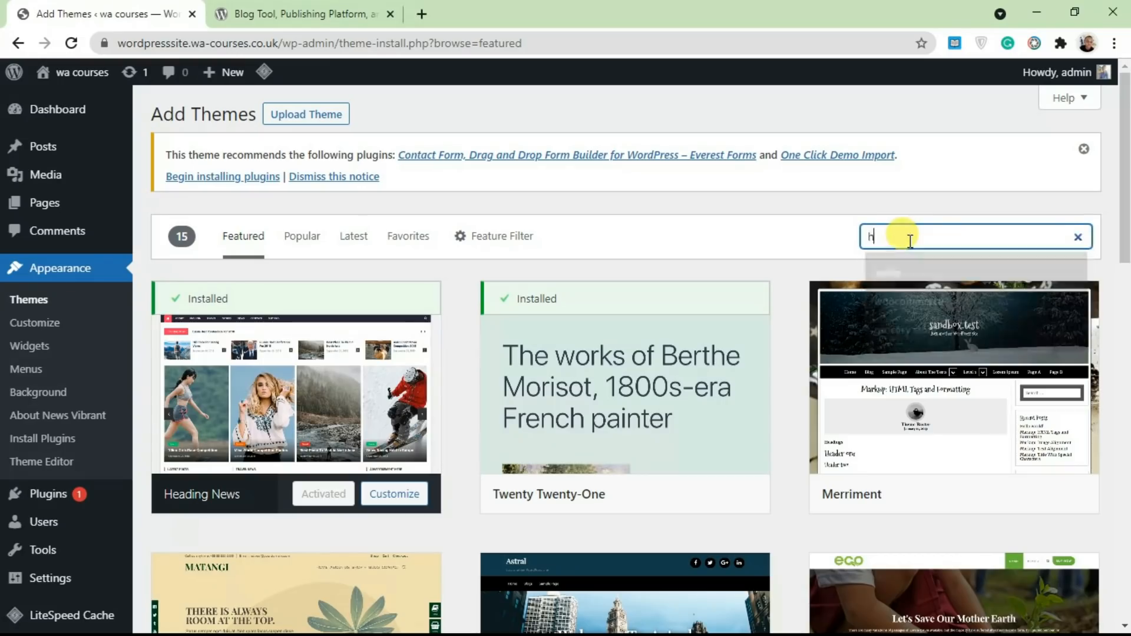
{"action": "type", "text": "estia"}
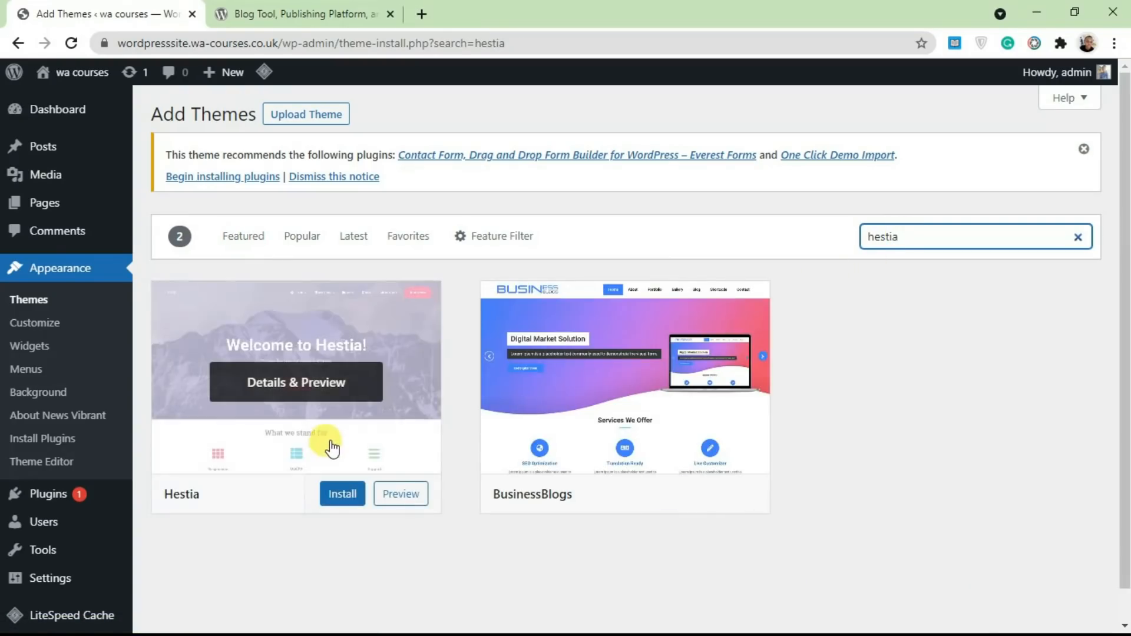
{"action": "left_click", "coordinate": [342, 494]}
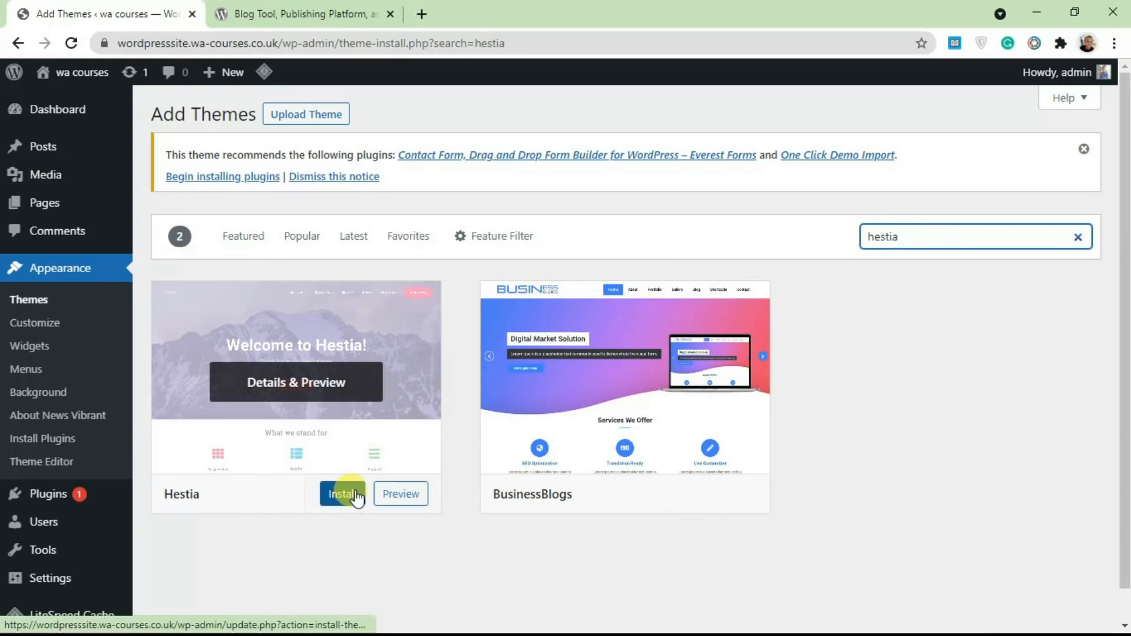
{"action": "left_click", "coordinate": [340, 493]}
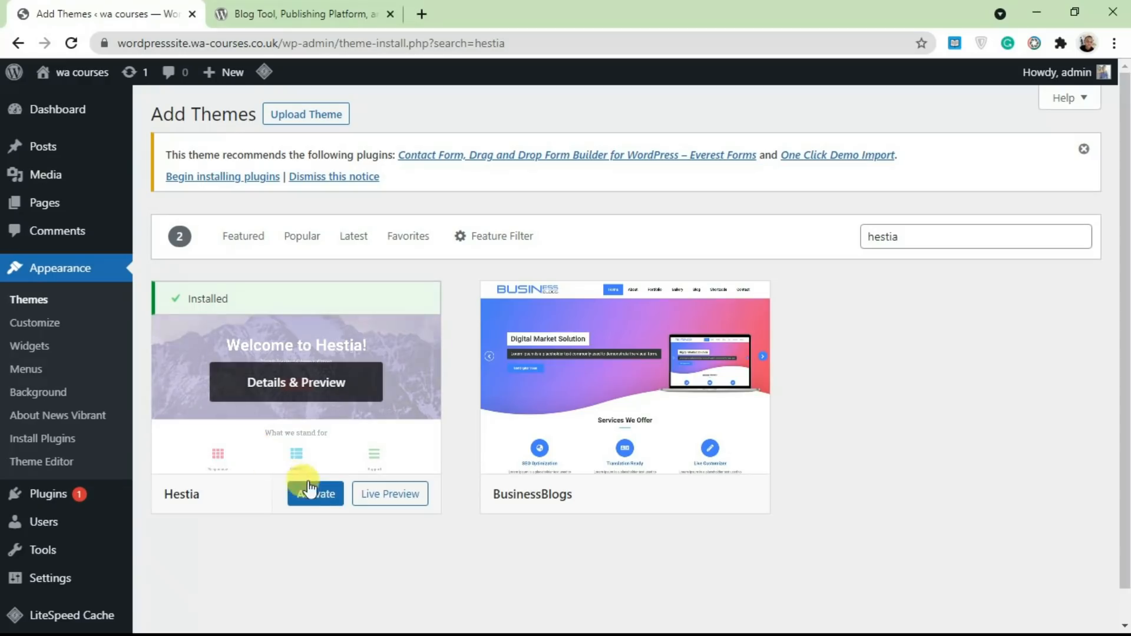
{"action": "left_click", "coordinate": [316, 494]}
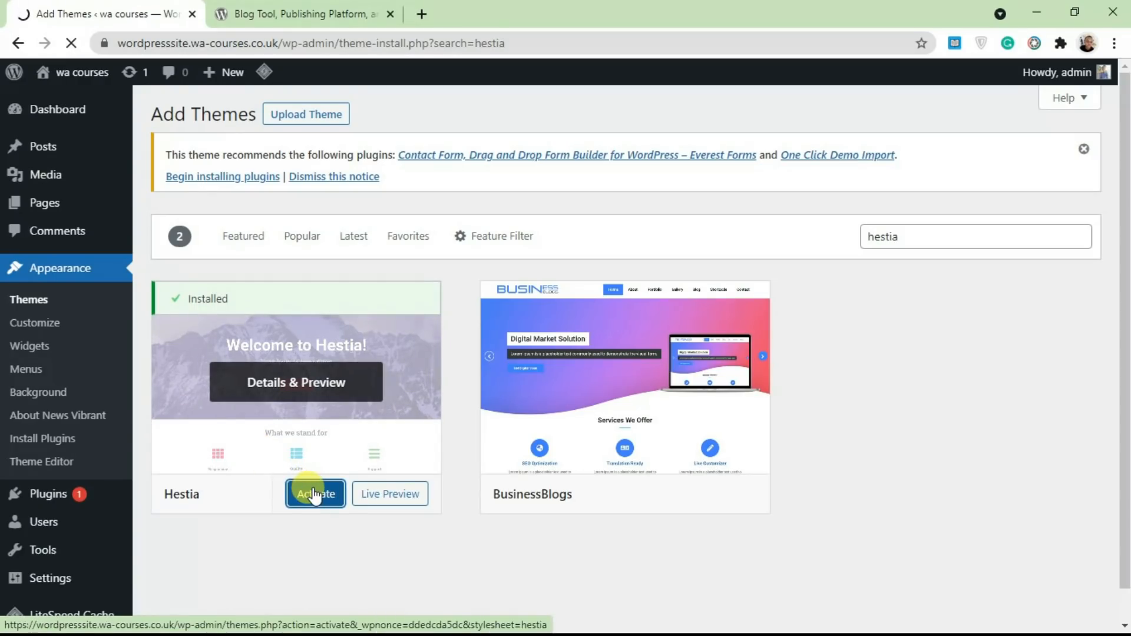
{"action": "left_click", "coordinate": [315, 494]}
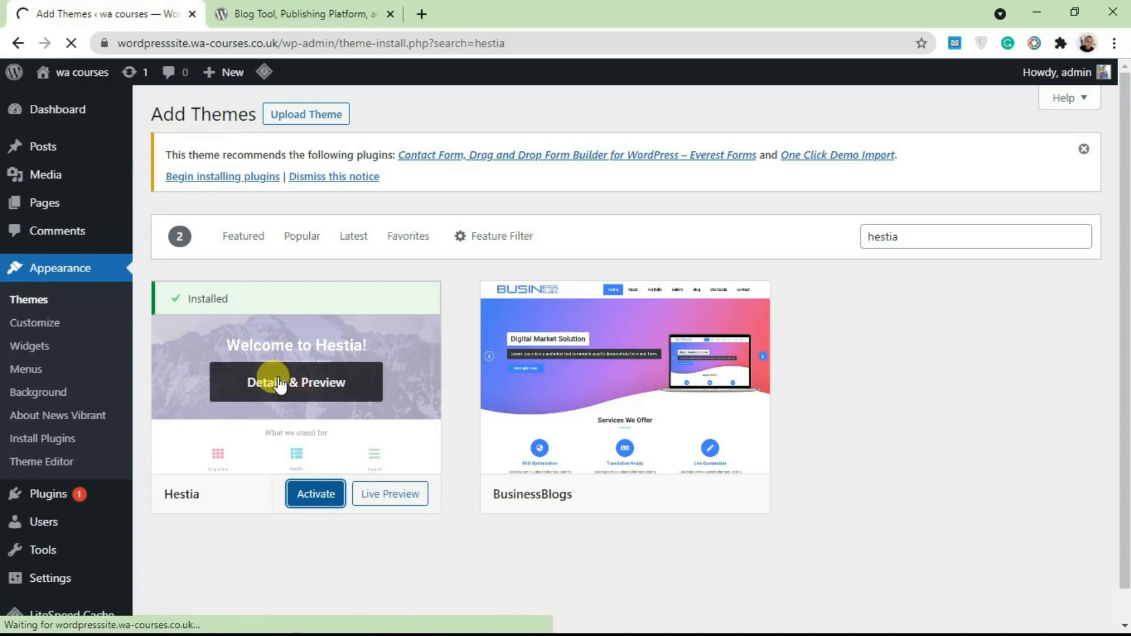
{"action": "left_click", "coordinate": [315, 494]}
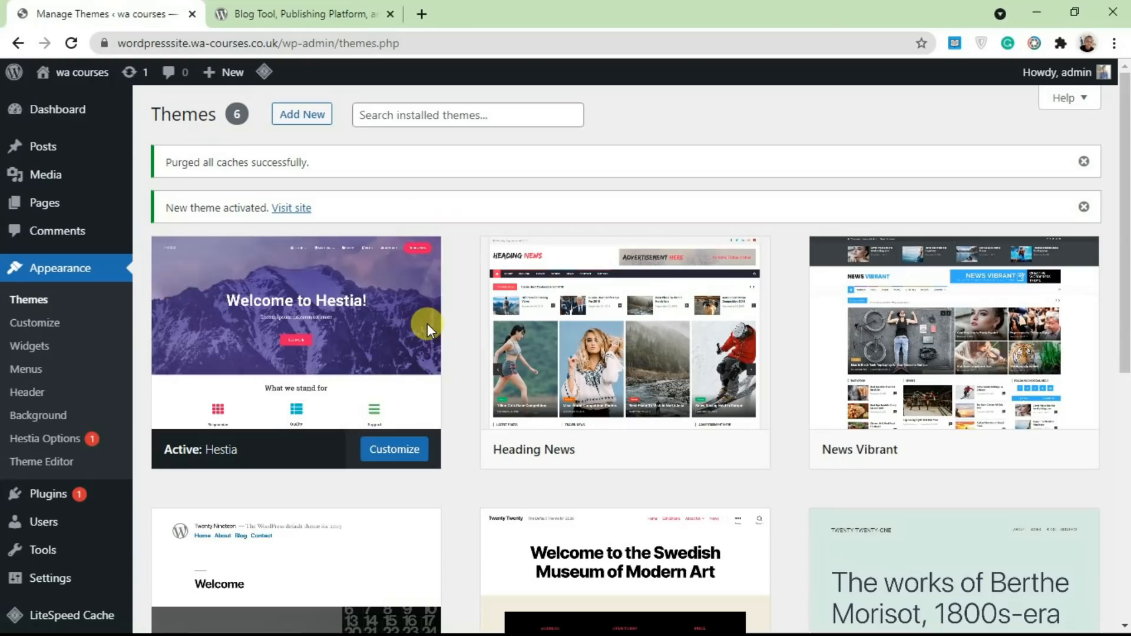
{"action": "mouse_move", "coordinate": [289, 296]}
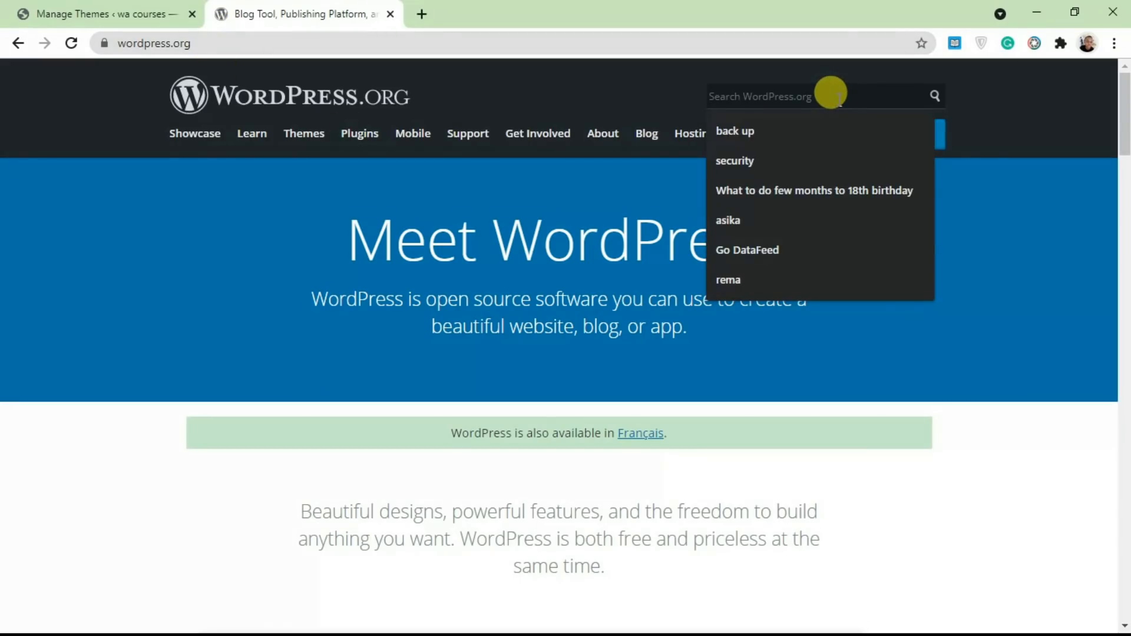
Search WordPress.org for 'hestia' and open the Hestia theme result
{"action": "type", "text": "hestia"}
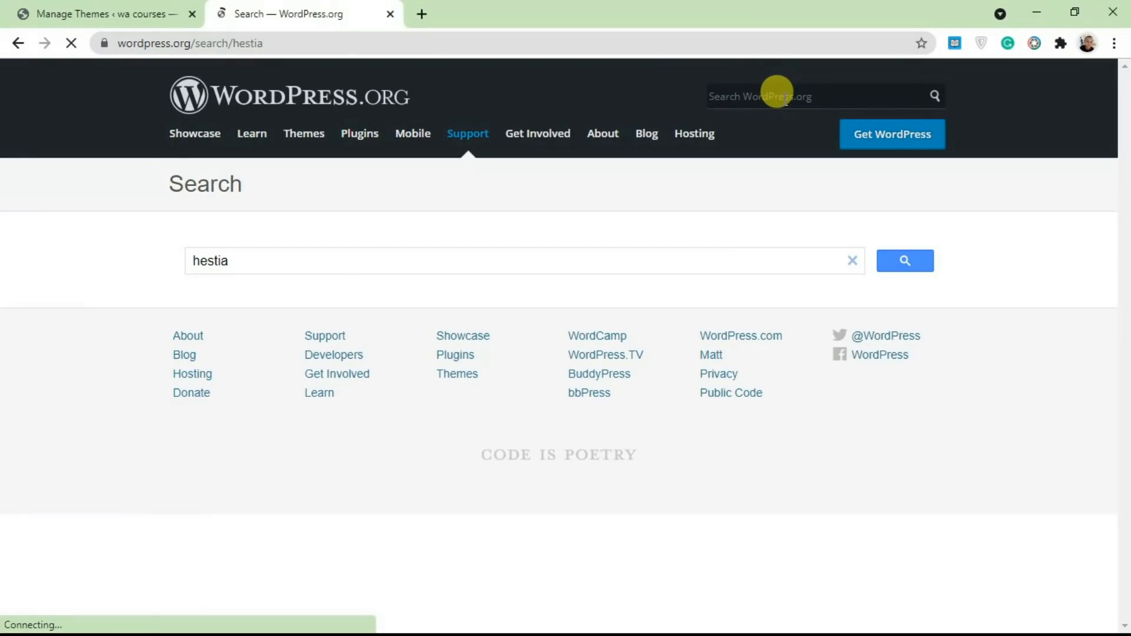
{"action": "left_click", "coordinate": [905, 261]}
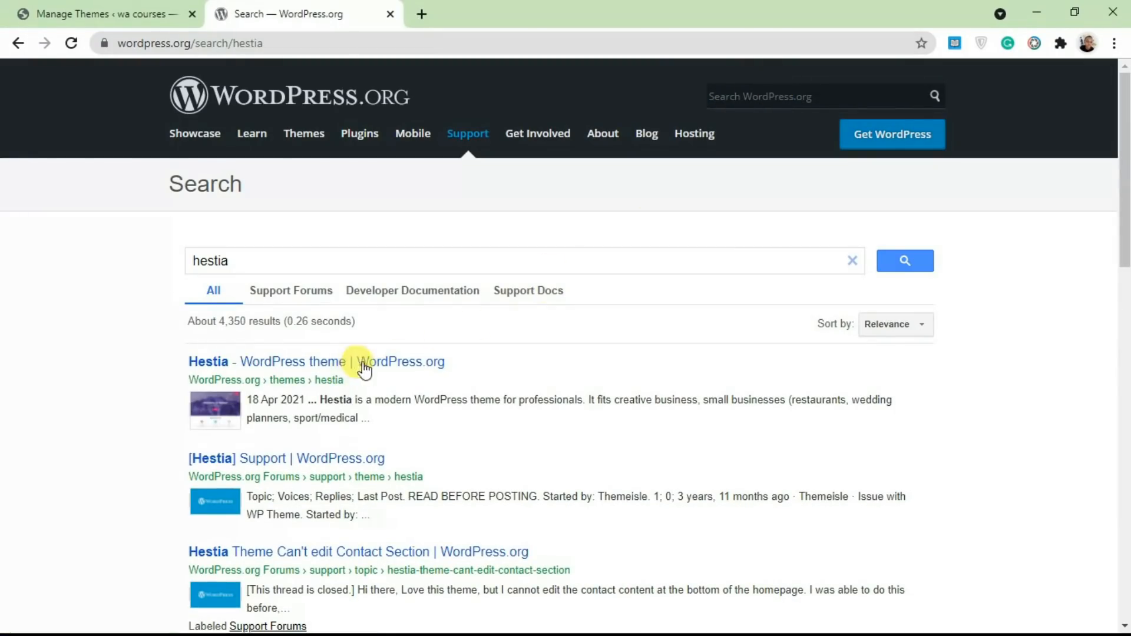
{"action": "mouse_move", "coordinate": [294, 368]}
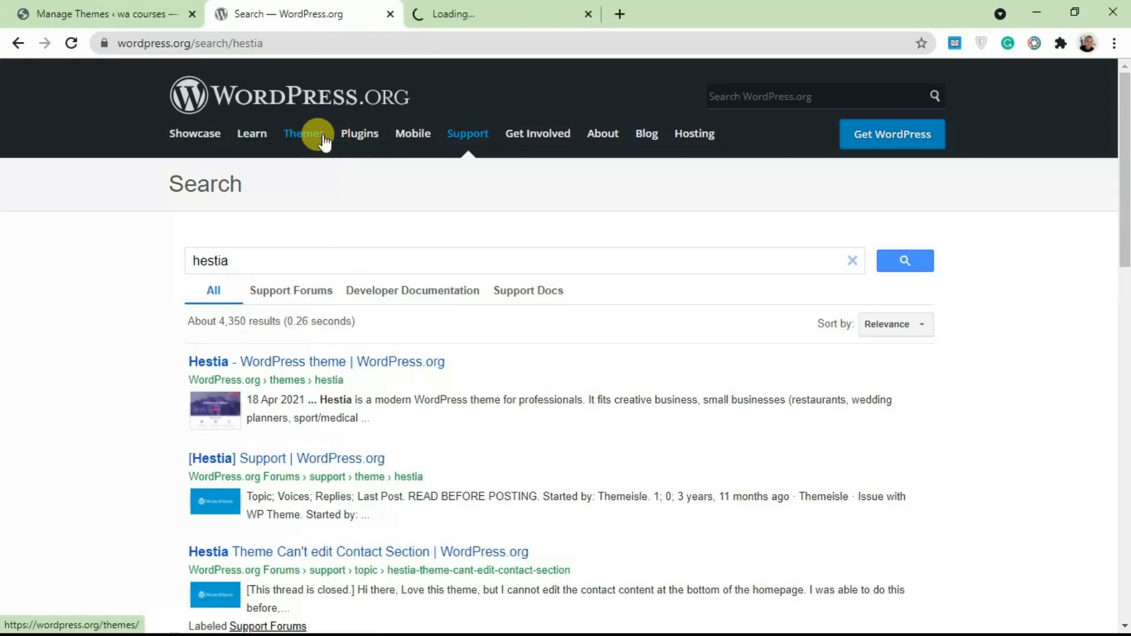
Open the WordPress.org theme directory and browse popular themes like Twenty Twenty-One and Astra
{"action": "left_click", "coordinate": [304, 133]}
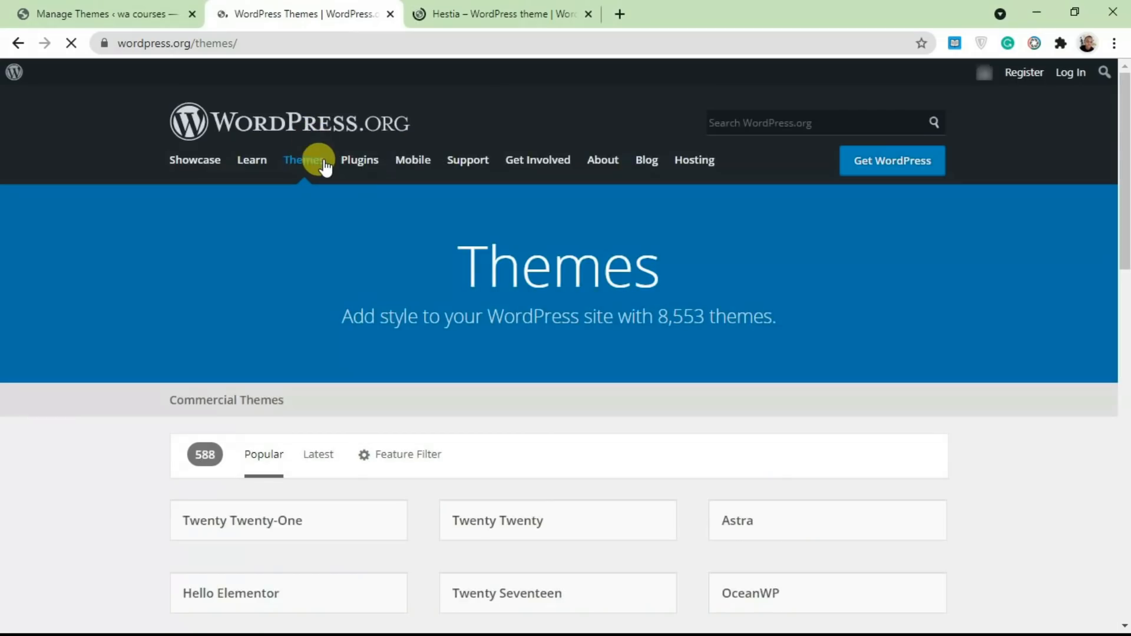
{"action": "scroll", "scroll_direction": "down", "scroll_amount": 3}
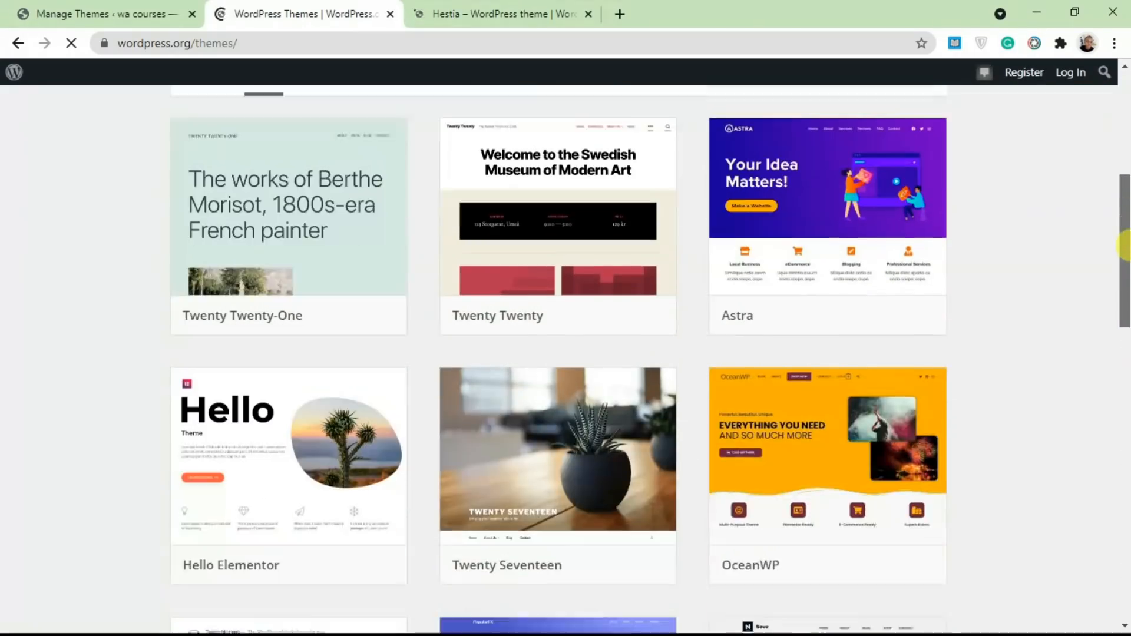
{"action": "left_click", "coordinate": [109, 14]}
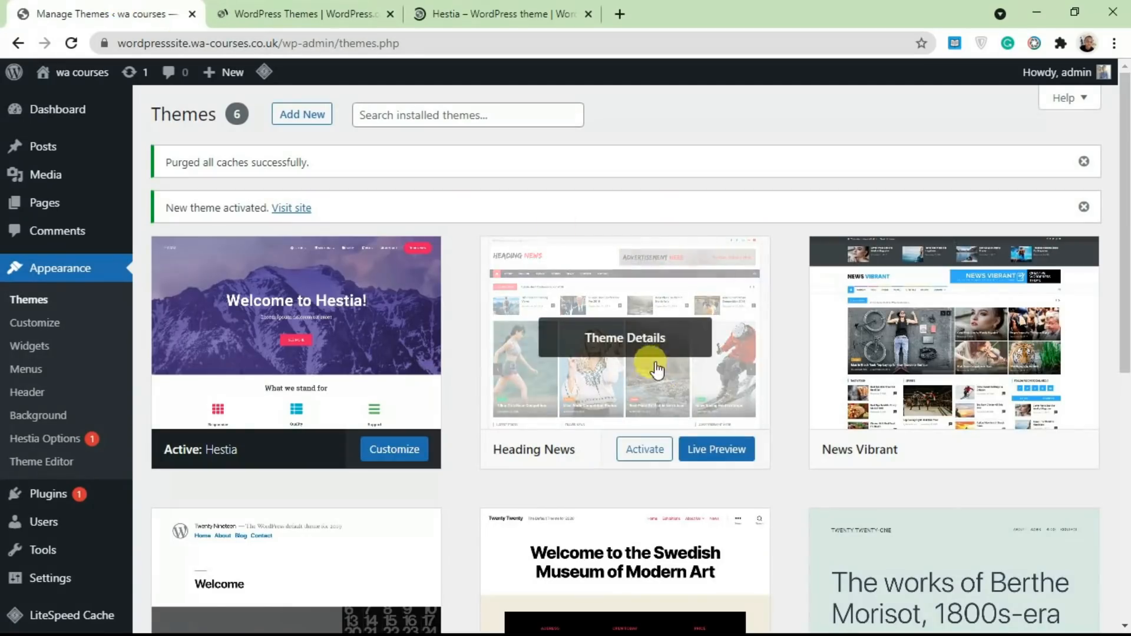
{"action": "mouse_move", "coordinate": [380, 342]}
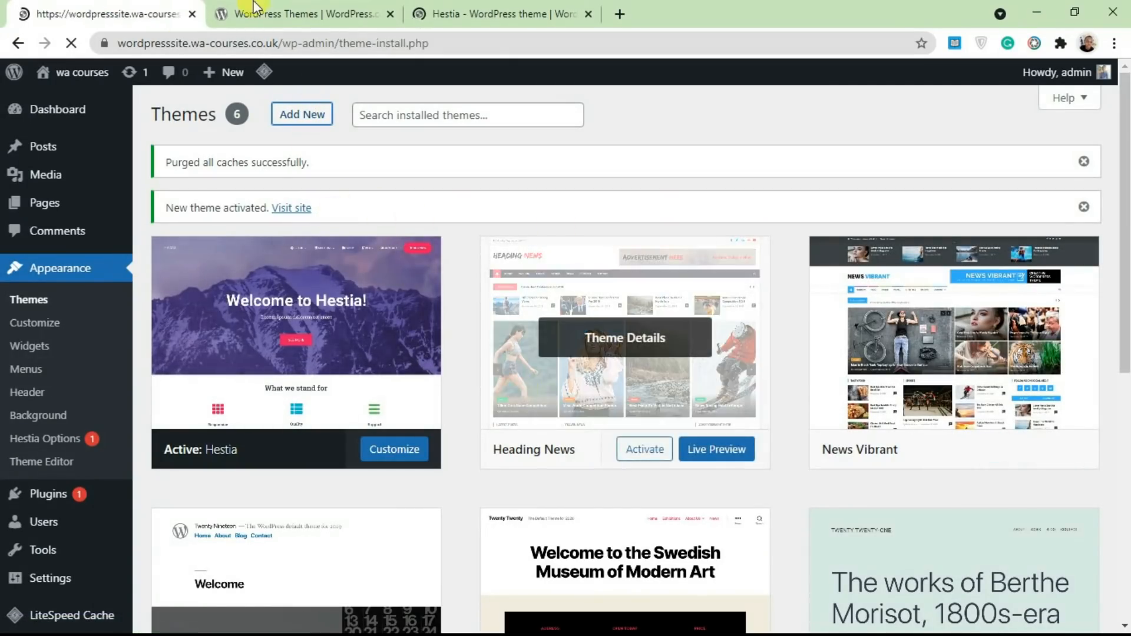
{"action": "left_click", "coordinate": [303, 13]}
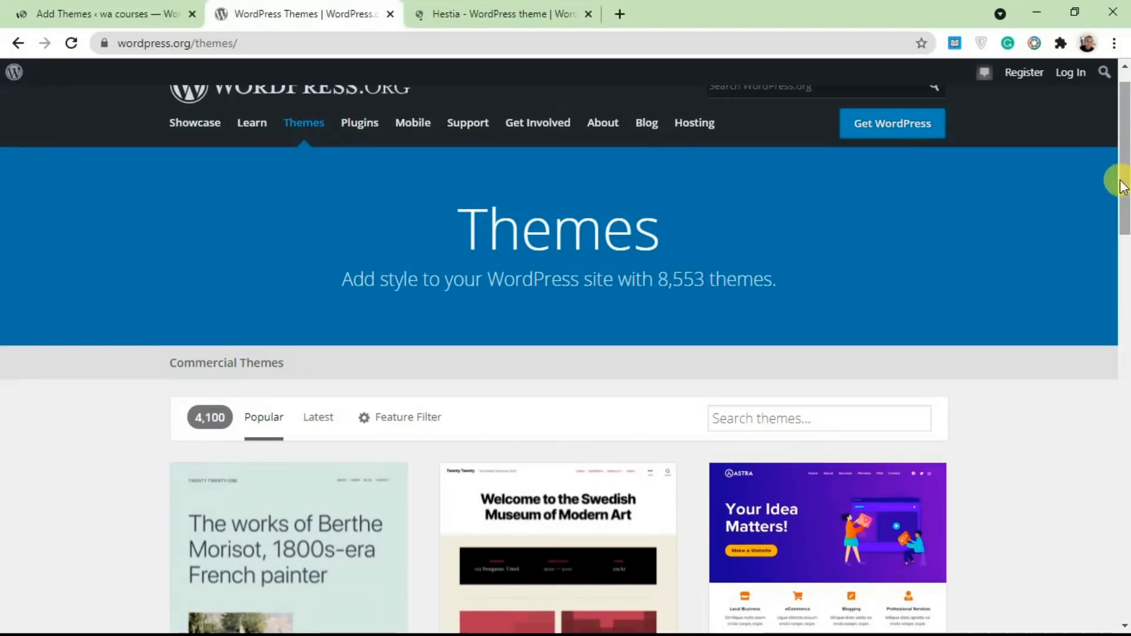
{"action": "scroll", "scroll_direction": "down", "scroll_amount": 3}
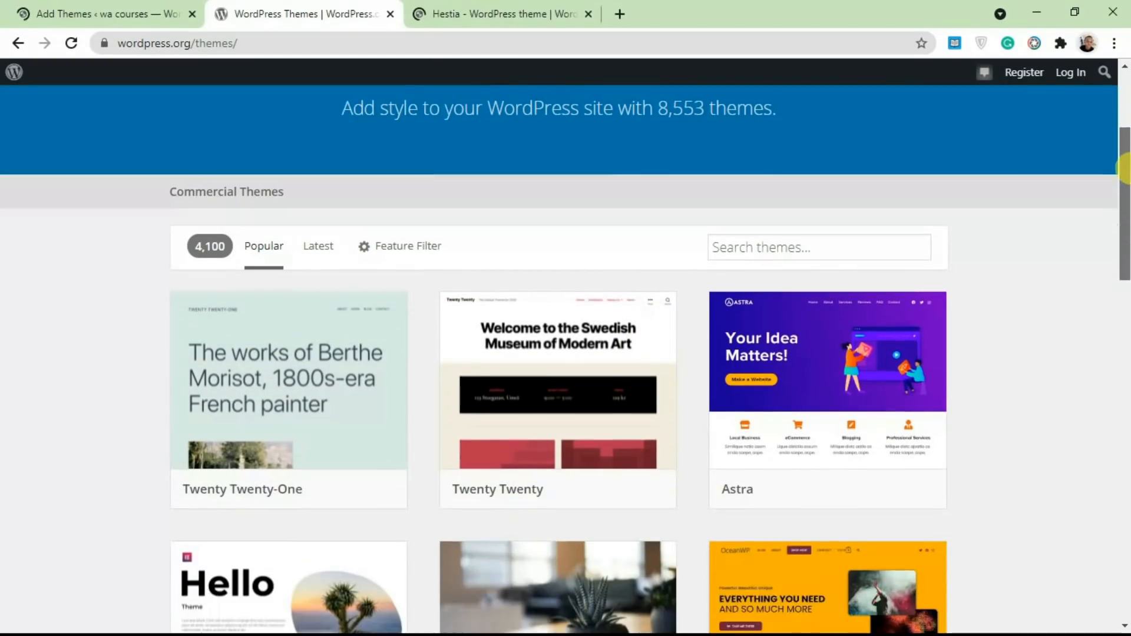
{"action": "scroll", "scroll_direction": "down", "scroll_amount": 3}
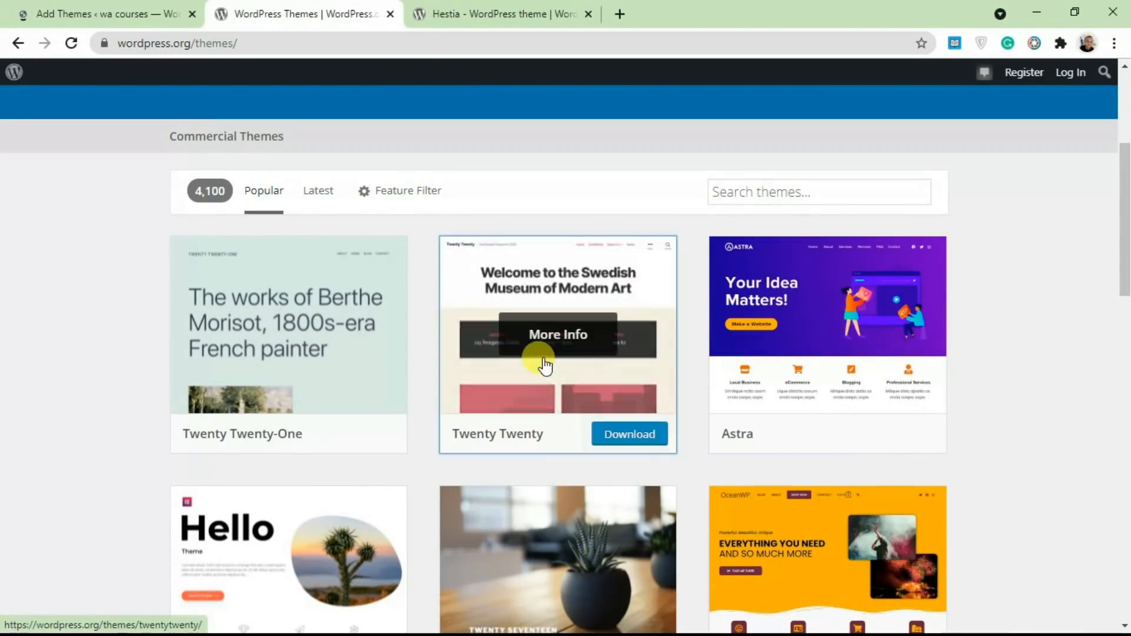
{"action": "mouse_move", "coordinate": [279, 335]}
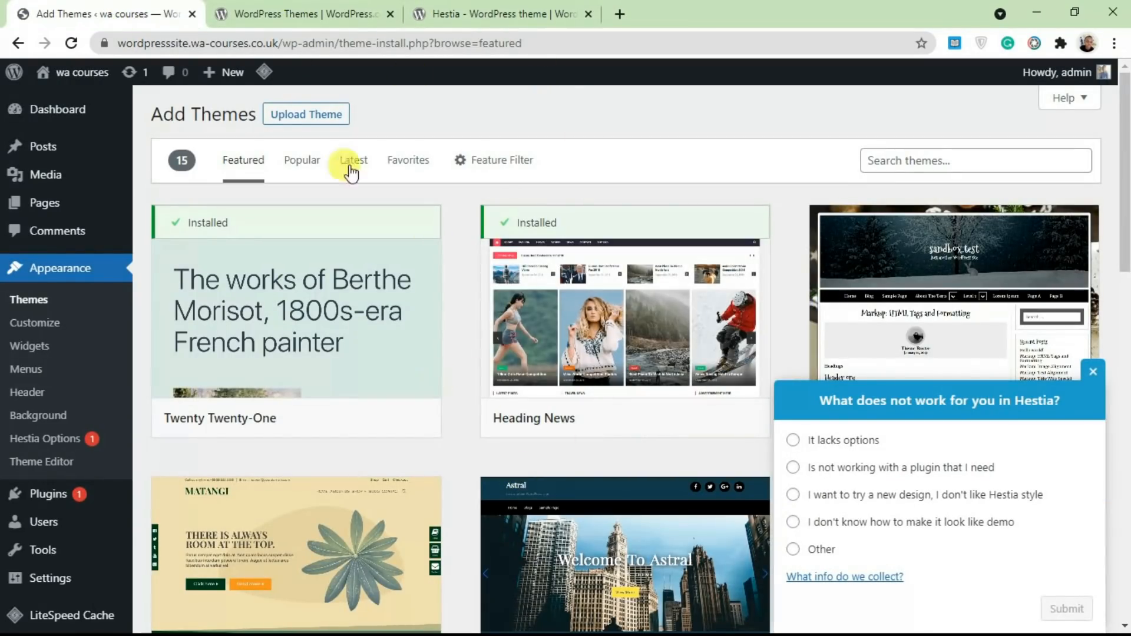
Download hestia.3.0.16.zip from the Hestia theme page
{"action": "left_click", "coordinate": [303, 14]}
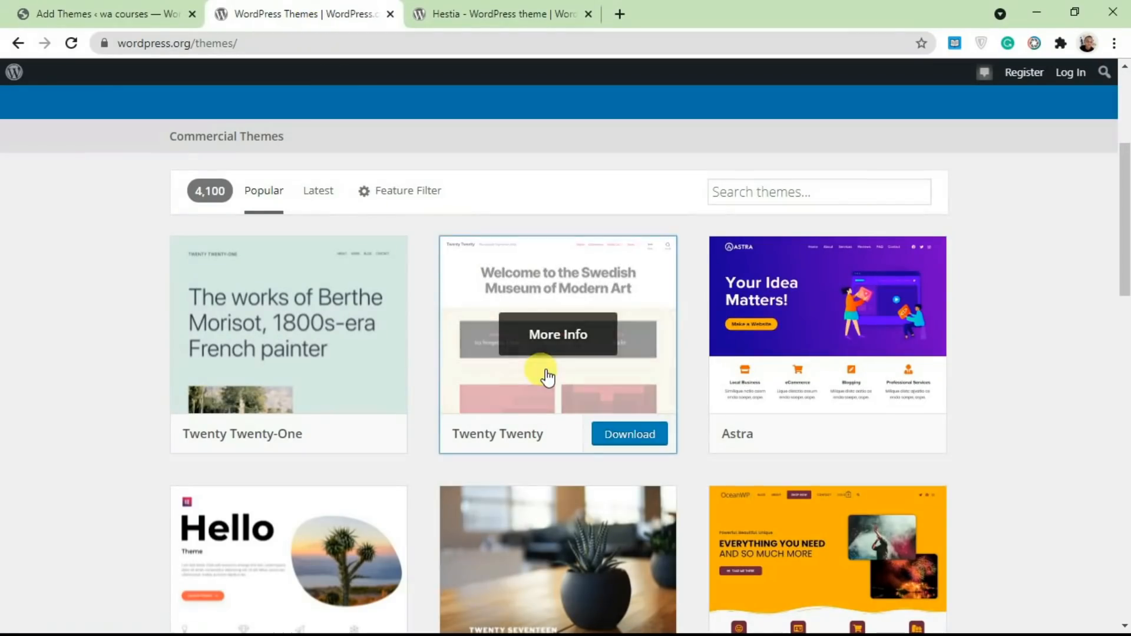
{"action": "mouse_move", "coordinate": [202, 42]}
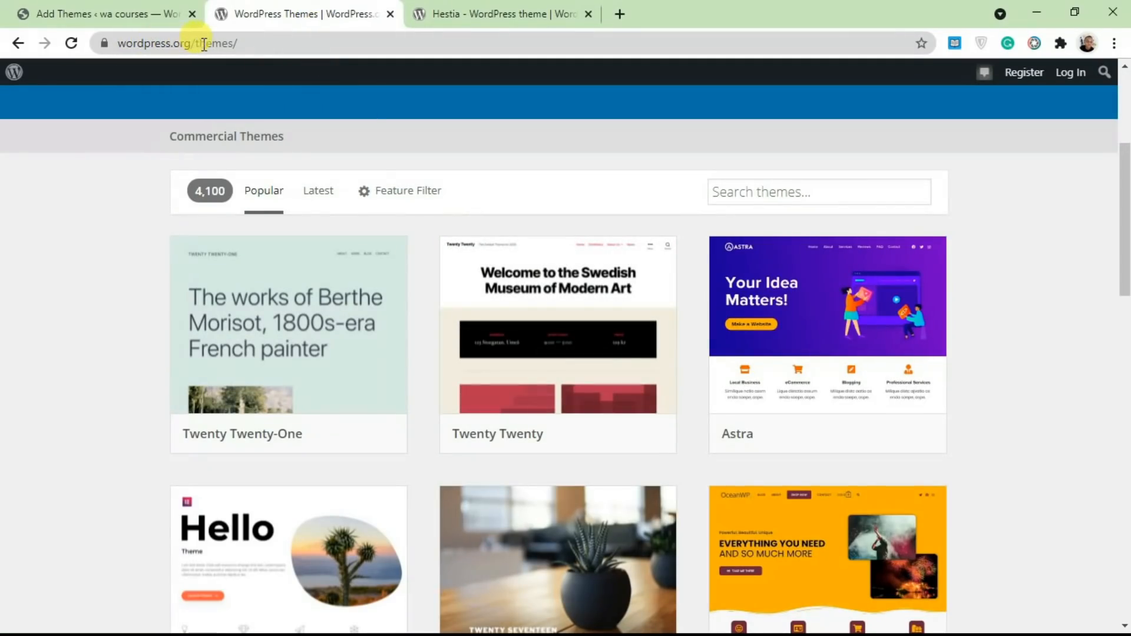
{"action": "mouse_move", "coordinate": [337, 383]}
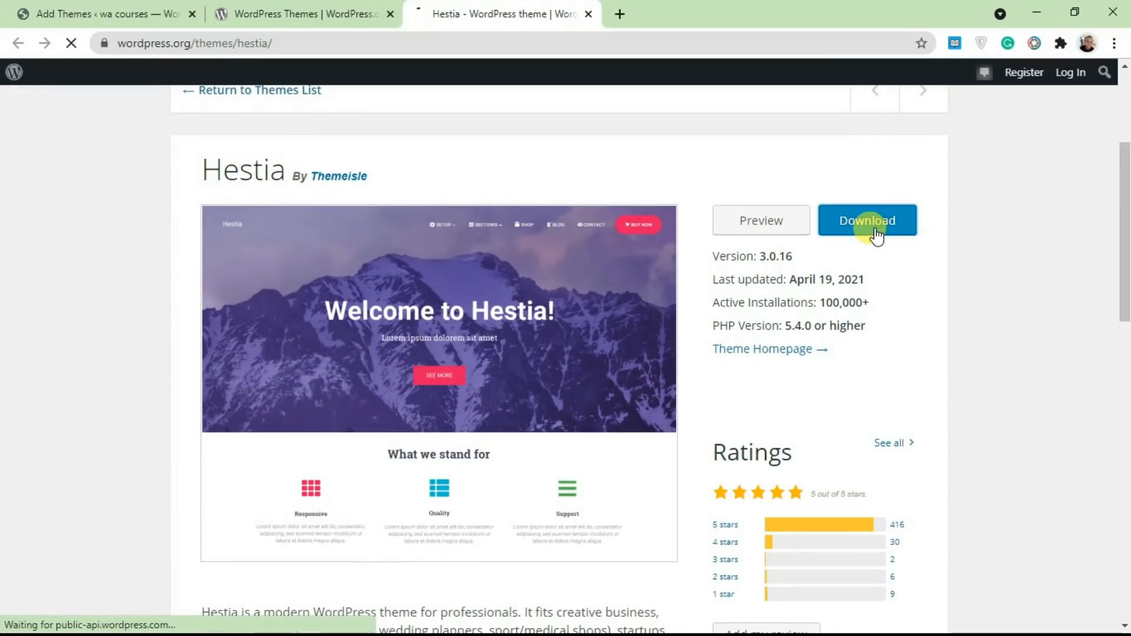
{"action": "left_click", "coordinate": [867, 220]}
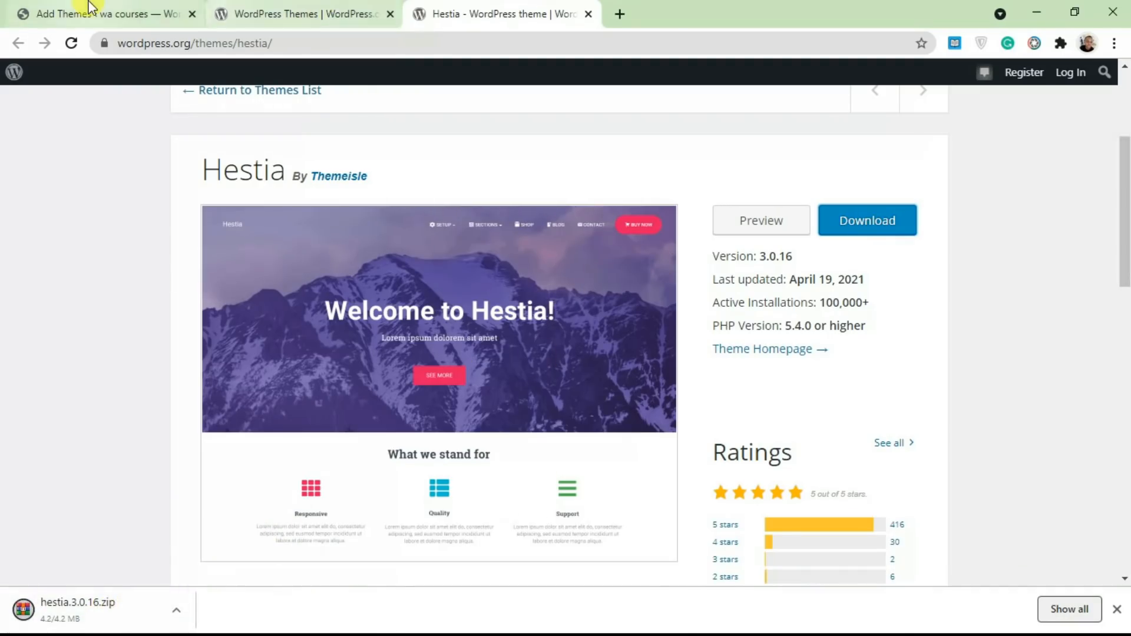
Return to the site's Add Themes page and dismiss the Hestia feedback survey
{"action": "left_click", "coordinate": [89, 15]}
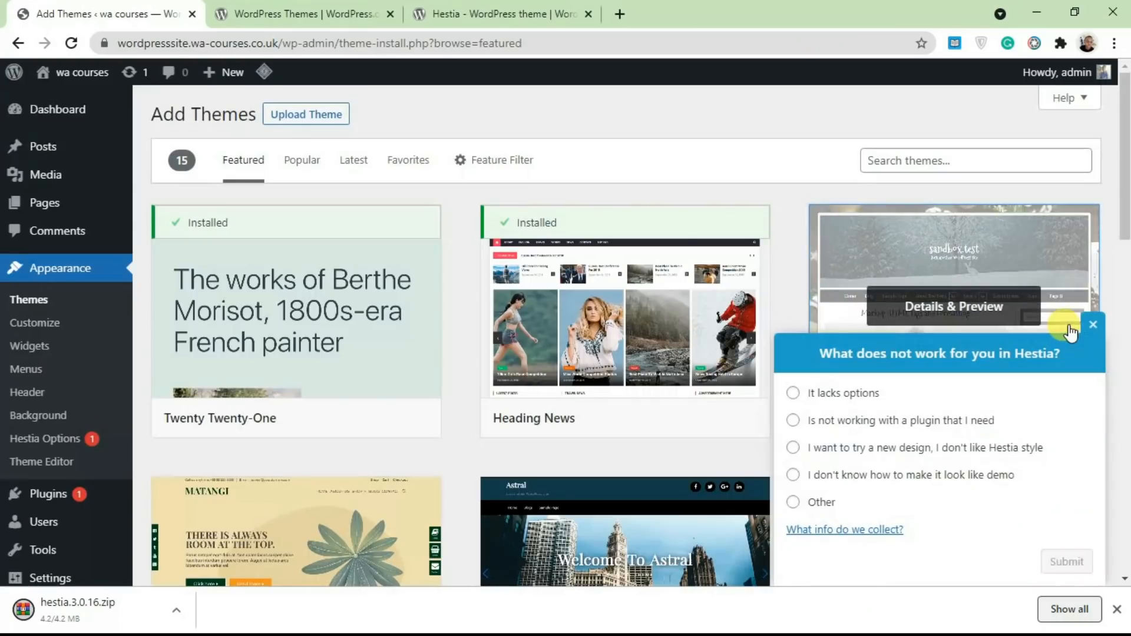
{"action": "left_click", "coordinate": [1094, 325]}
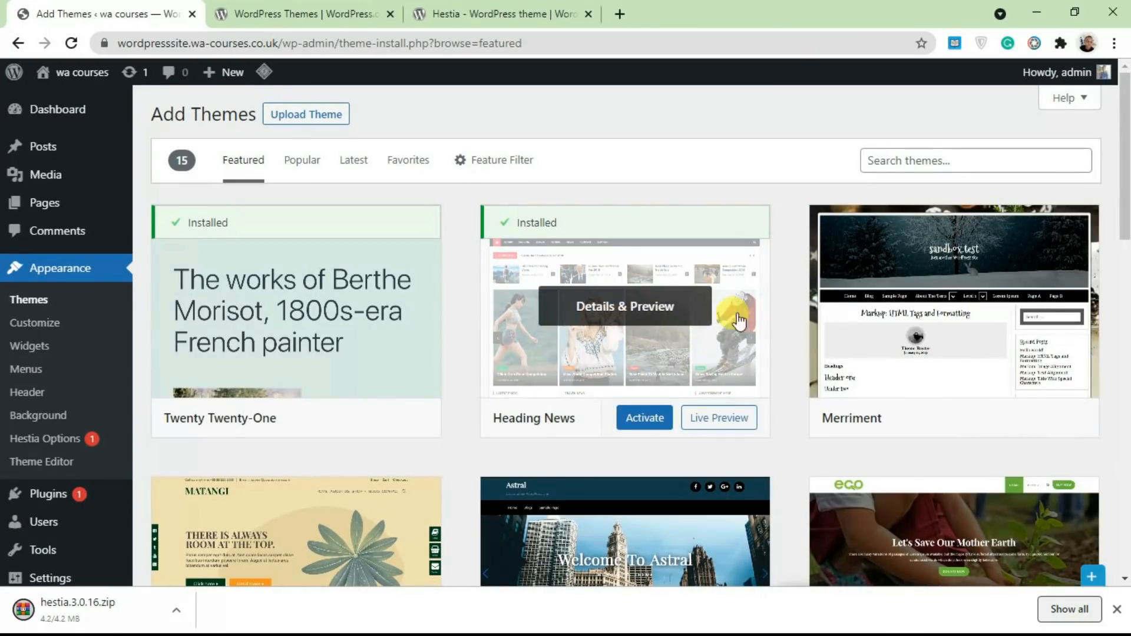
{"action": "mouse_move", "coordinate": [552, 355]}
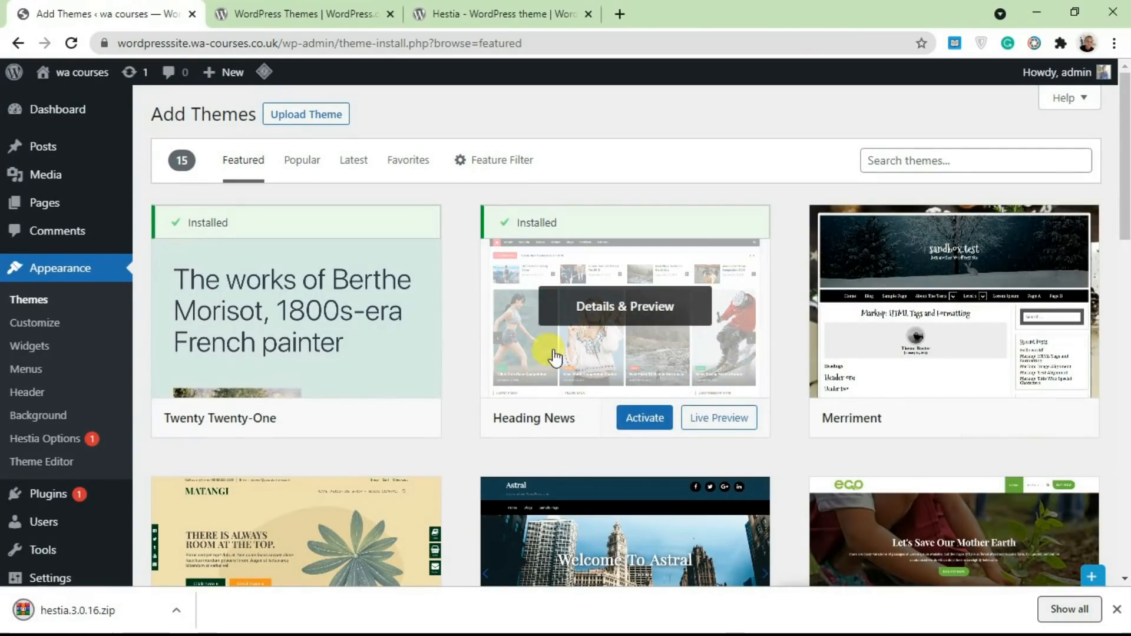
{"action": "mouse_move", "coordinate": [375, 127]}
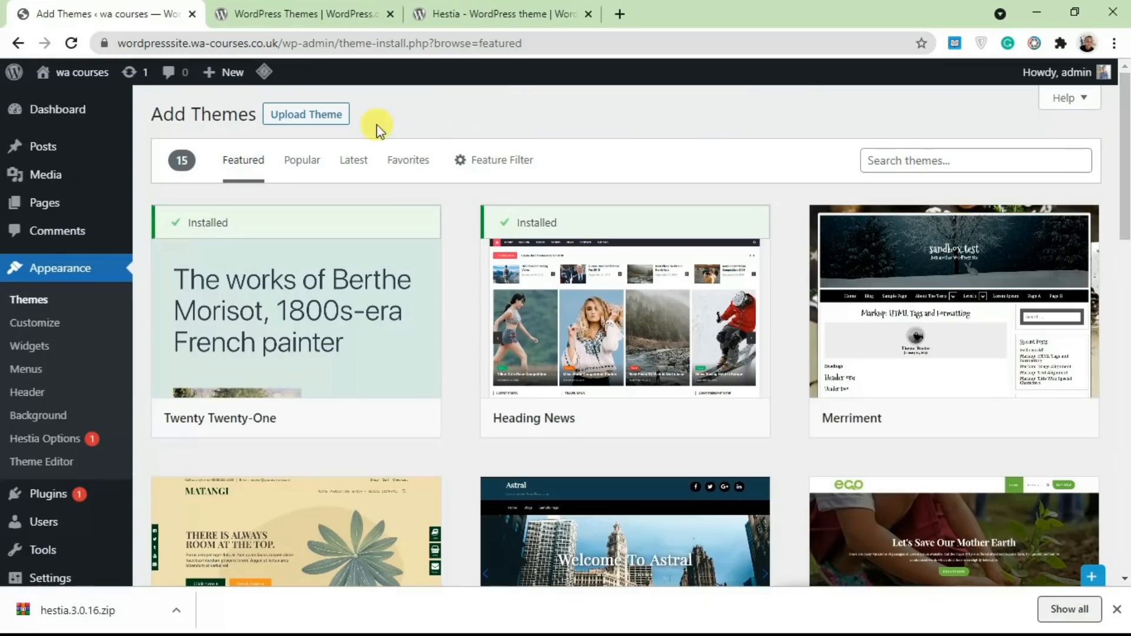
Attach hestia.3.0.16.zip to the Upload Theme form and submit it for installation
{"action": "left_click", "coordinate": [306, 115]}
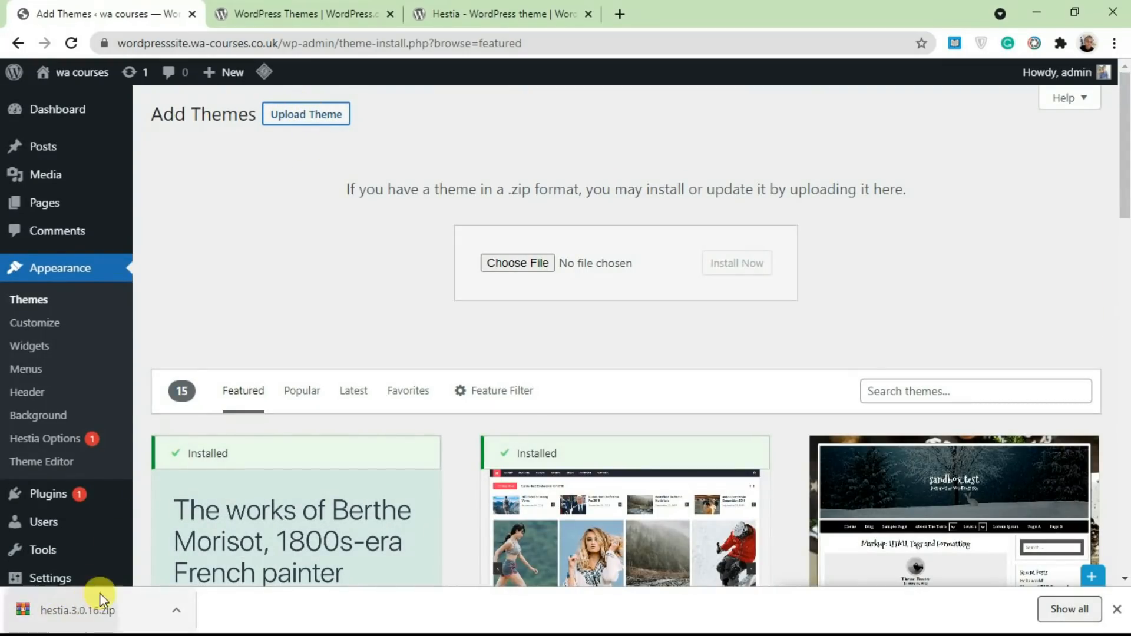
{"action": "left_click", "coordinate": [517, 261]}
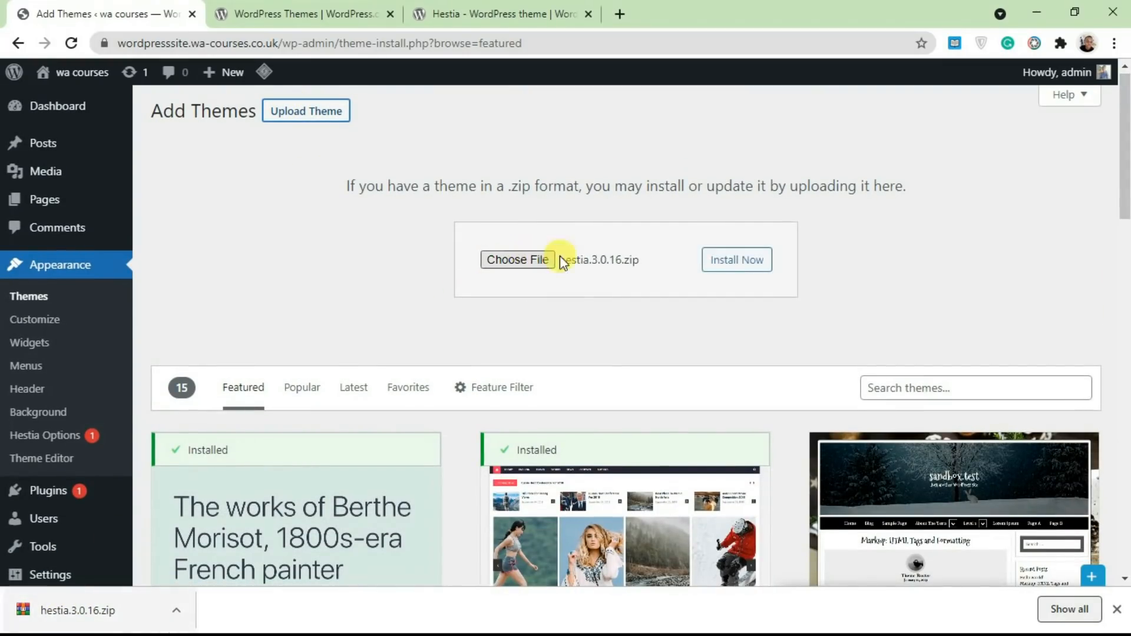
{"action": "mouse_move", "coordinate": [553, 276]}
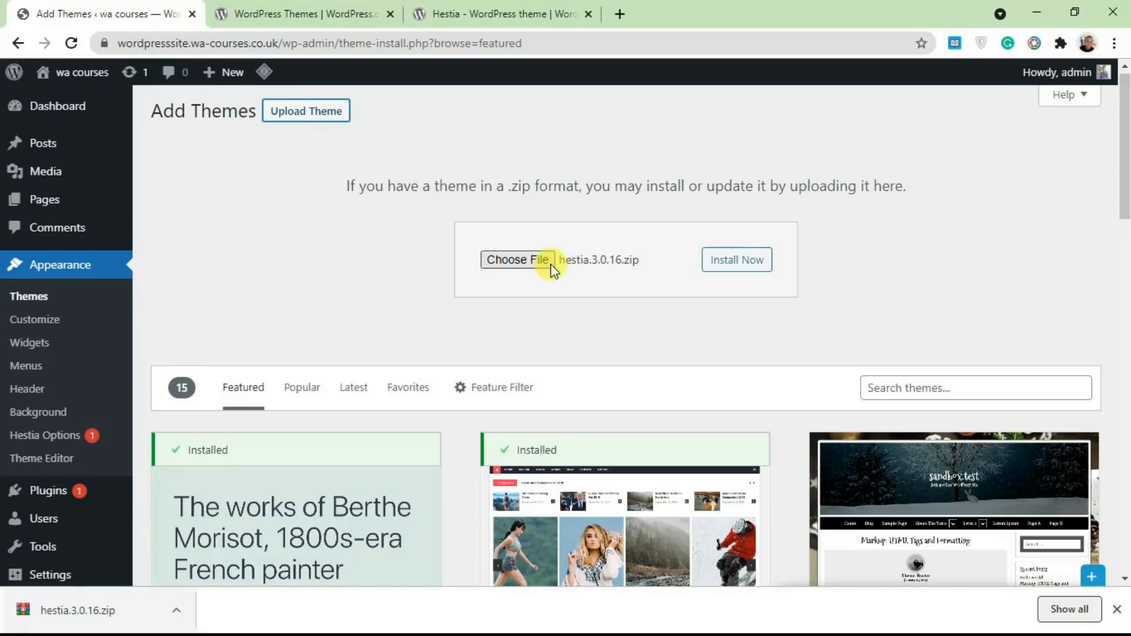
{"action": "left_click", "coordinate": [737, 260]}
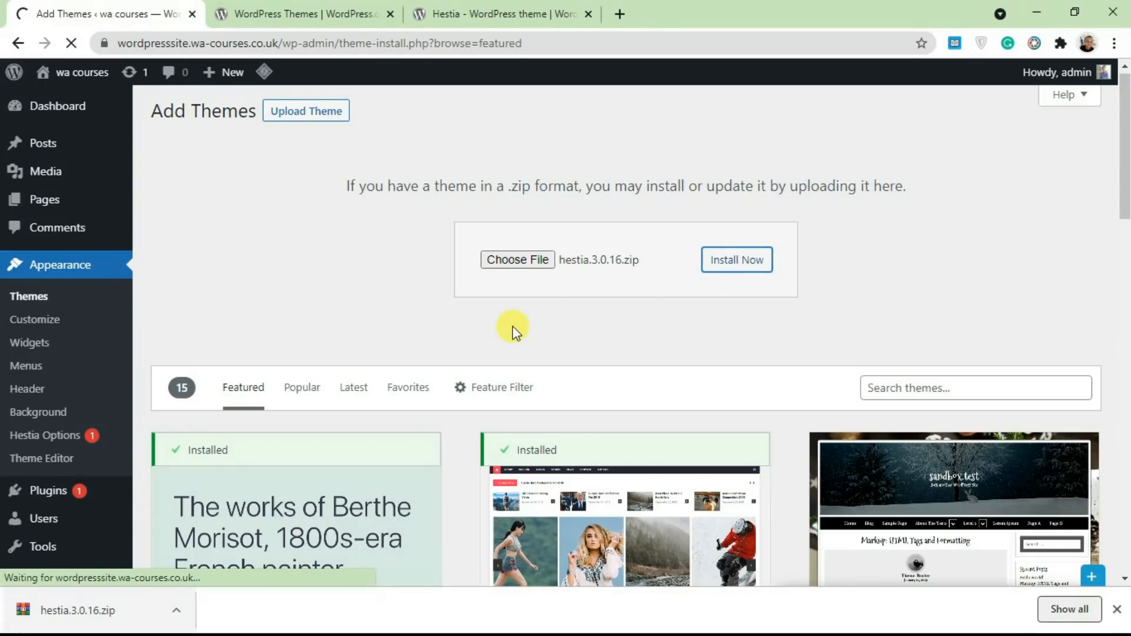
{"action": "left_click", "coordinate": [737, 259]}
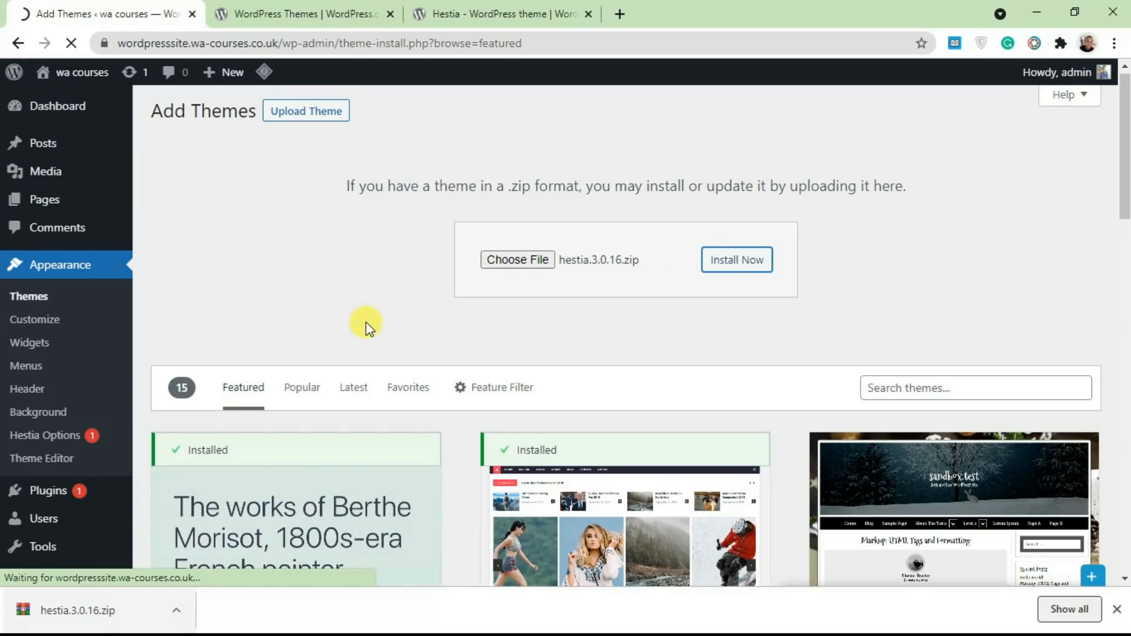
{"action": "scroll", "scroll_direction": "down", "scroll_amount": 3}
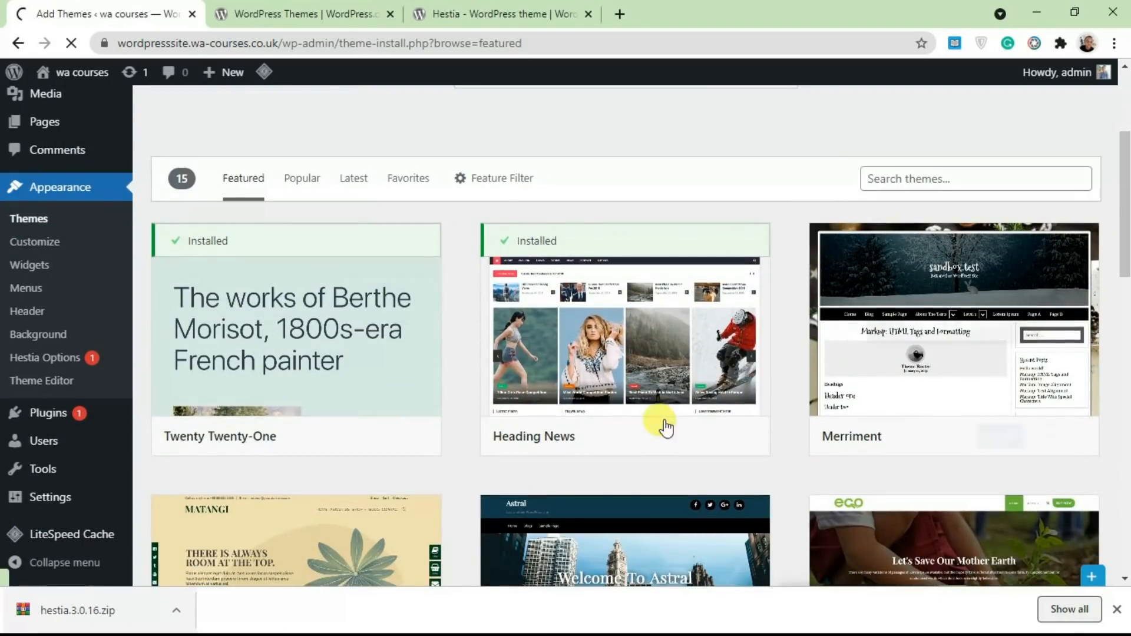
{"action": "mouse_move", "coordinate": [636, 358]}
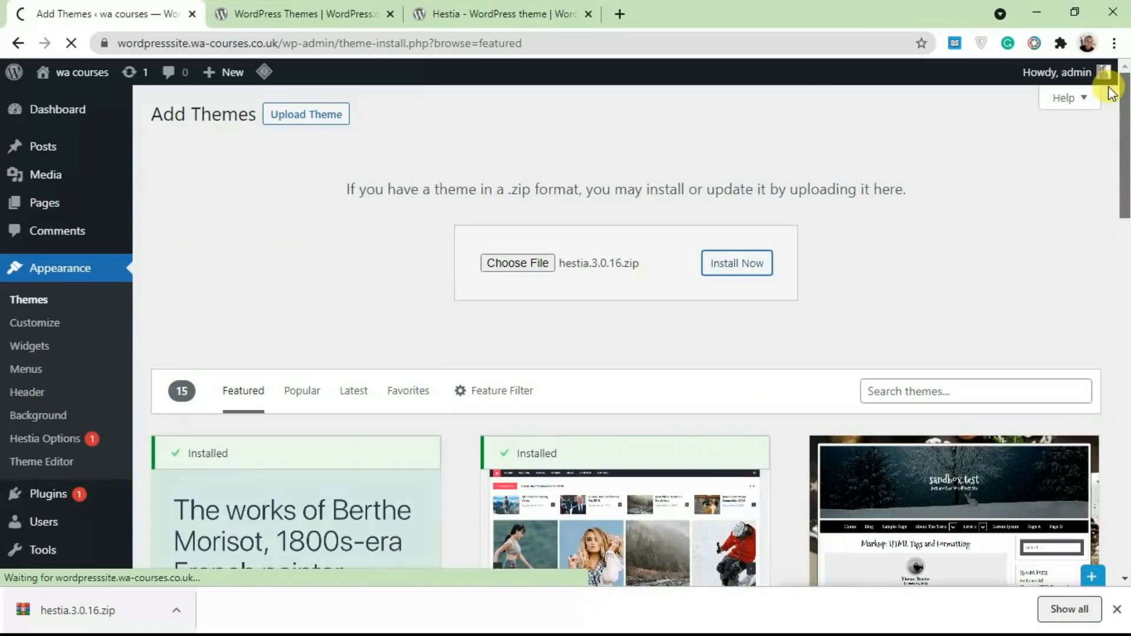
{"action": "mouse_move", "coordinate": [383, 293]}
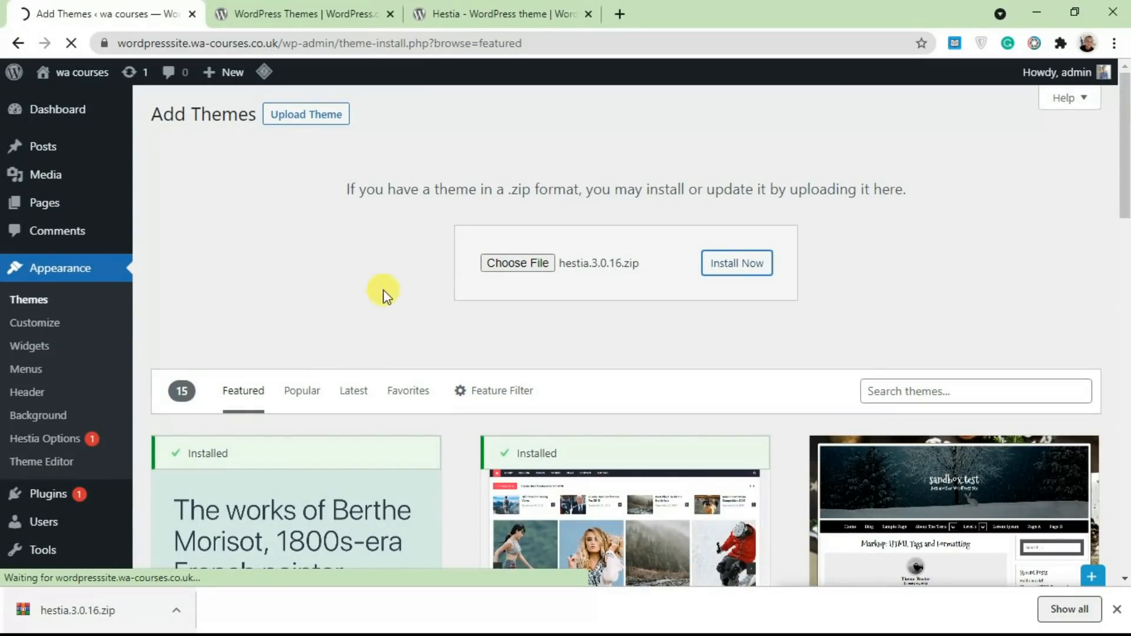
{"action": "mouse_move", "coordinate": [468, 270]}
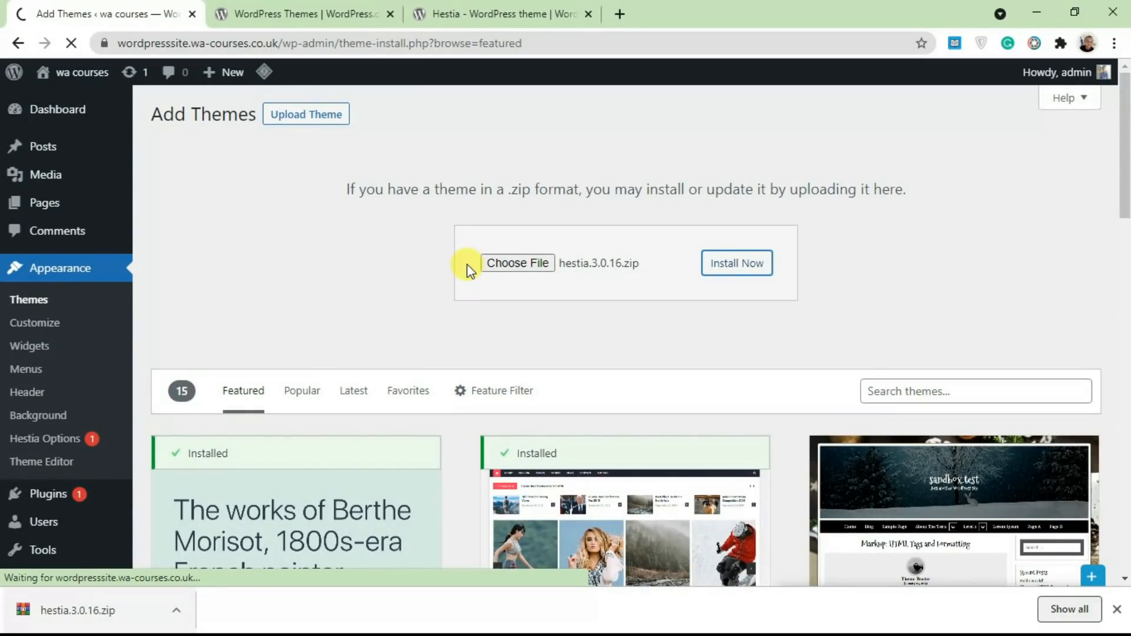
Review the 'already installed' comparison showing Hestia 3.0.16 for both versions, then go back
{"action": "left_click", "coordinate": [737, 263]}
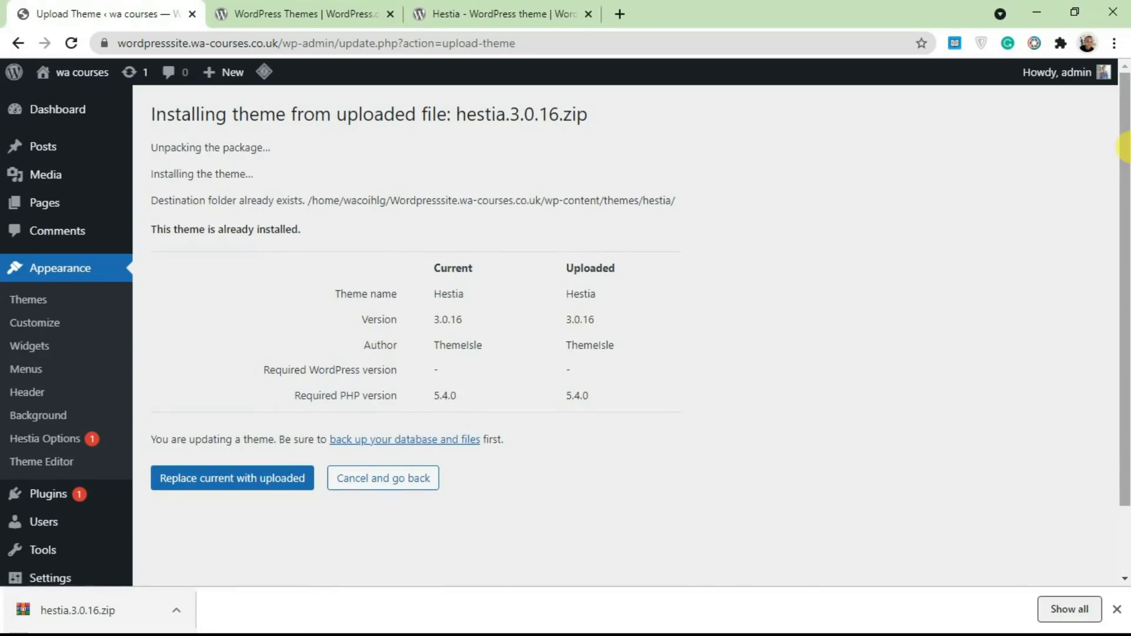
{"action": "scroll", "scroll_direction": "down", "scroll_amount": 3}
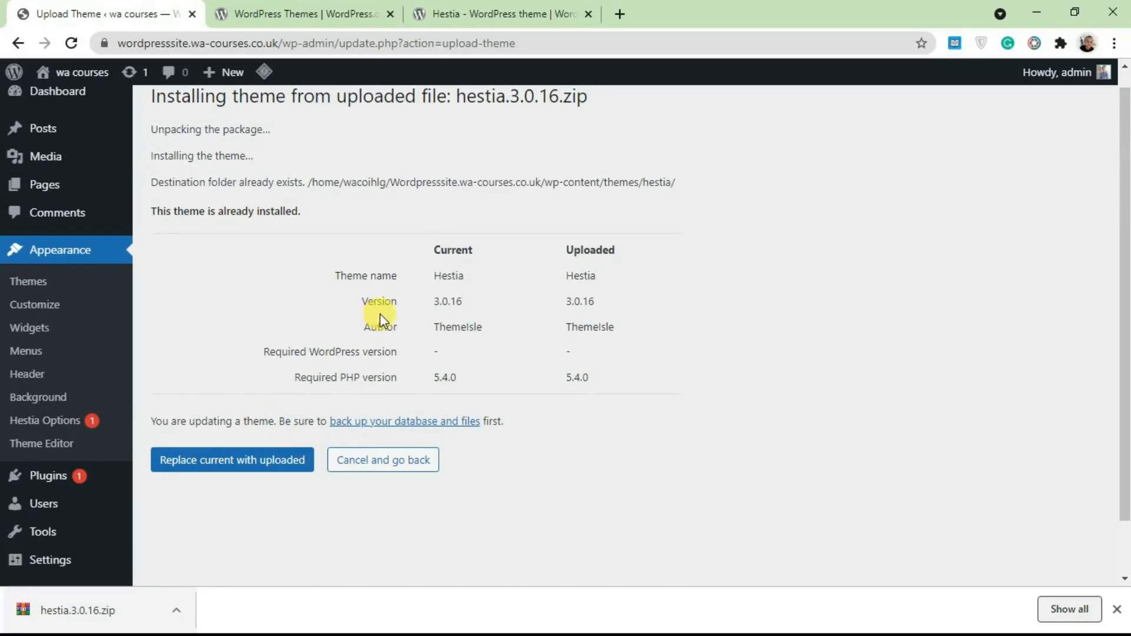
{"action": "mouse_move", "coordinate": [409, 116]}
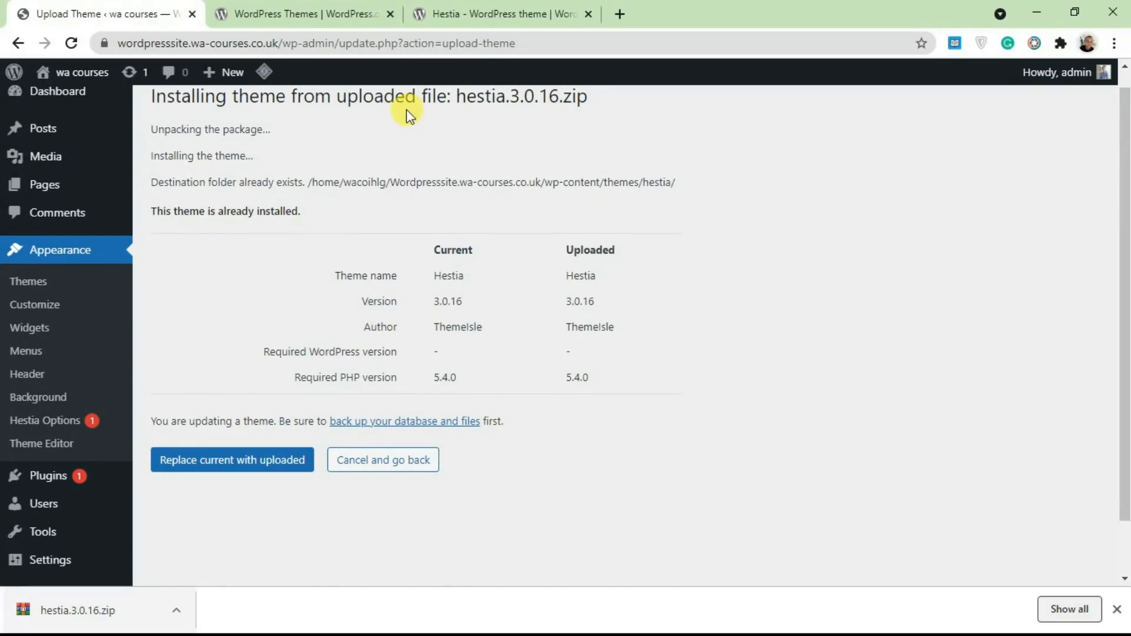
{"action": "mouse_move", "coordinate": [260, 230]}
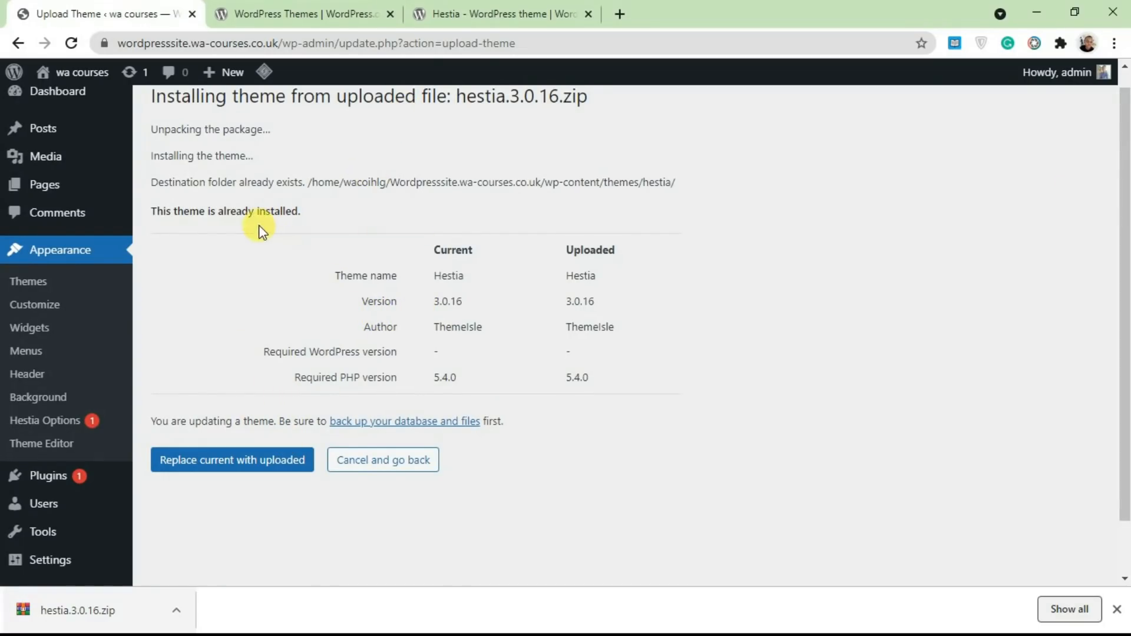
{"action": "mouse_move", "coordinate": [238, 369]}
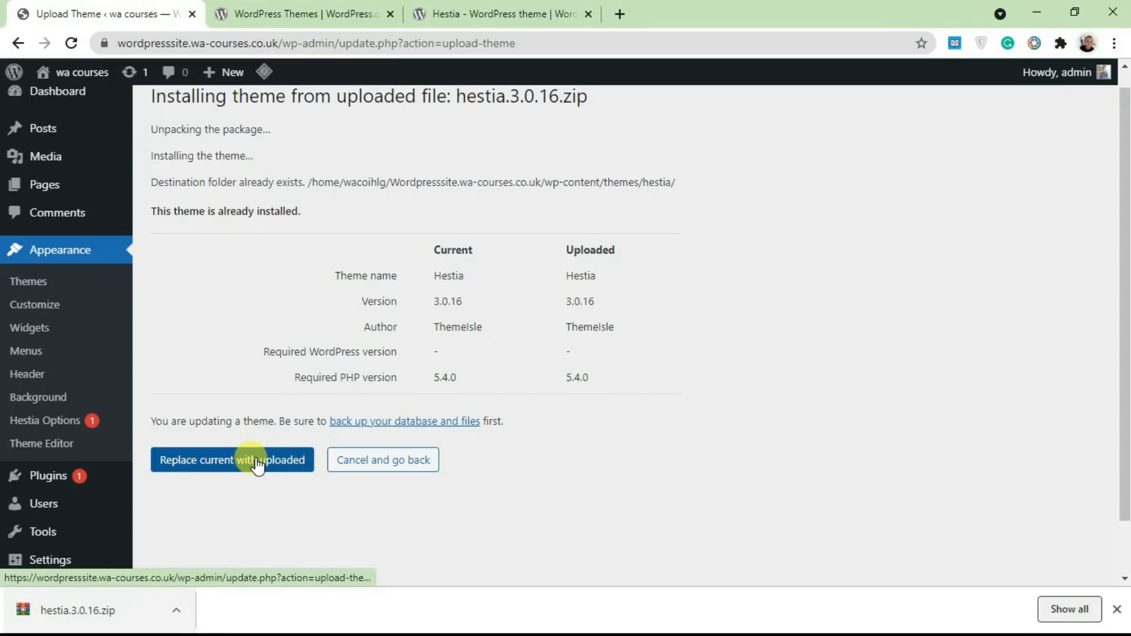
{"action": "mouse_move", "coordinate": [356, 161]}
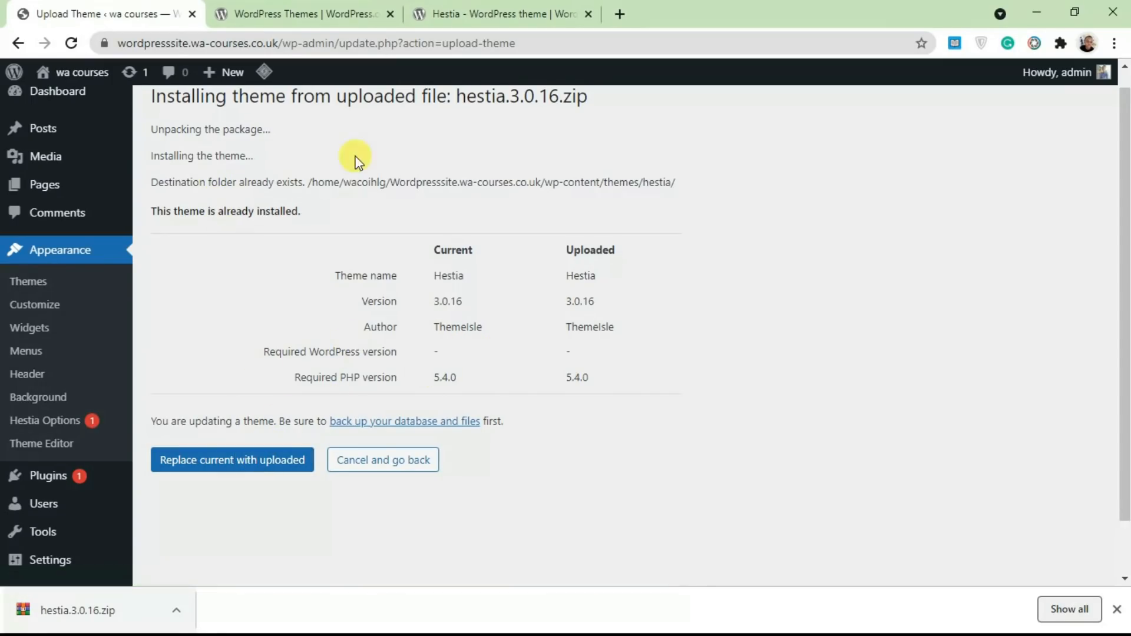
{"action": "left_click", "coordinate": [303, 14]}
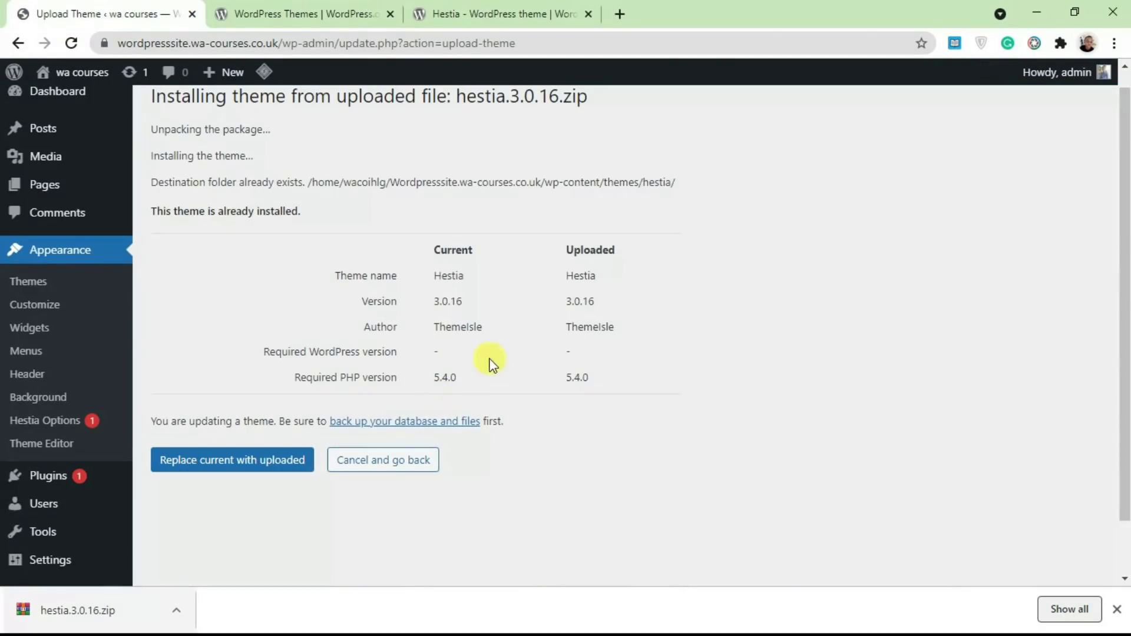
{"action": "mouse_move", "coordinate": [546, 318]}
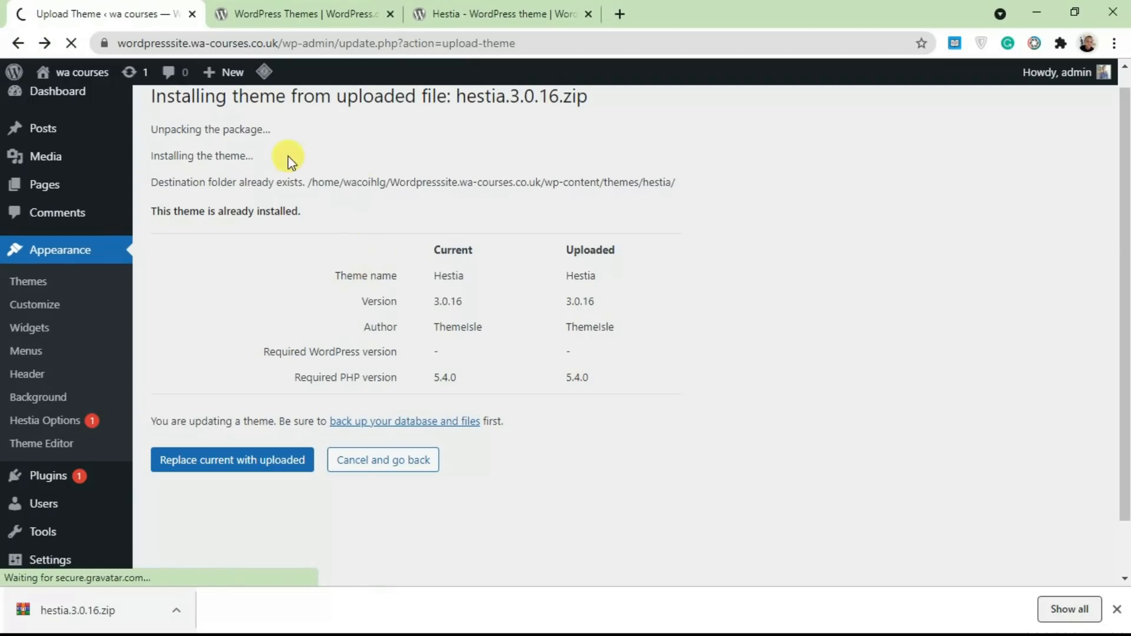
Reopen the Upload Theme form holding hestia.3.0.16.zip and close the feedback survey
{"action": "left_click", "coordinate": [384, 459]}
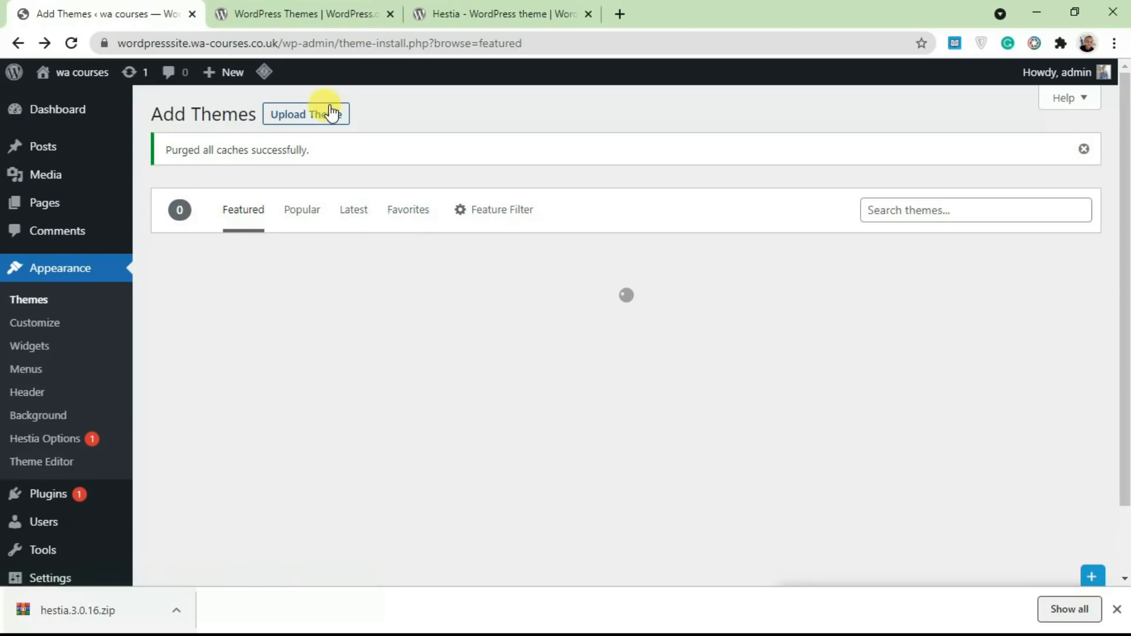
{"action": "left_click", "coordinate": [306, 114]}
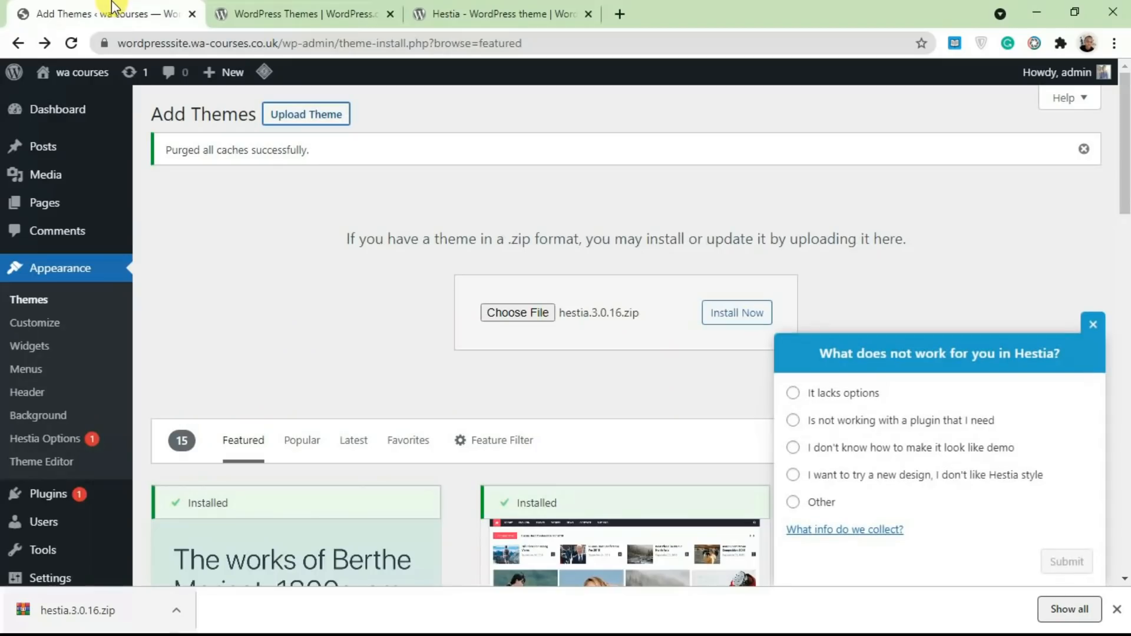
{"action": "mouse_move", "coordinate": [1092, 325]}
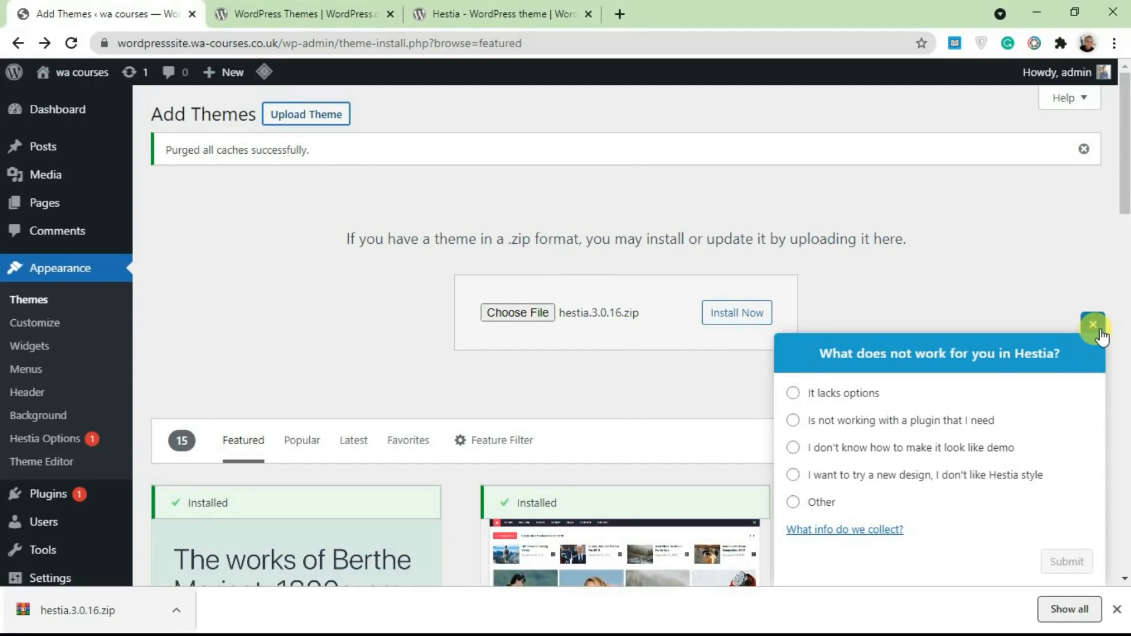
{"action": "left_click", "coordinate": [1094, 325]}
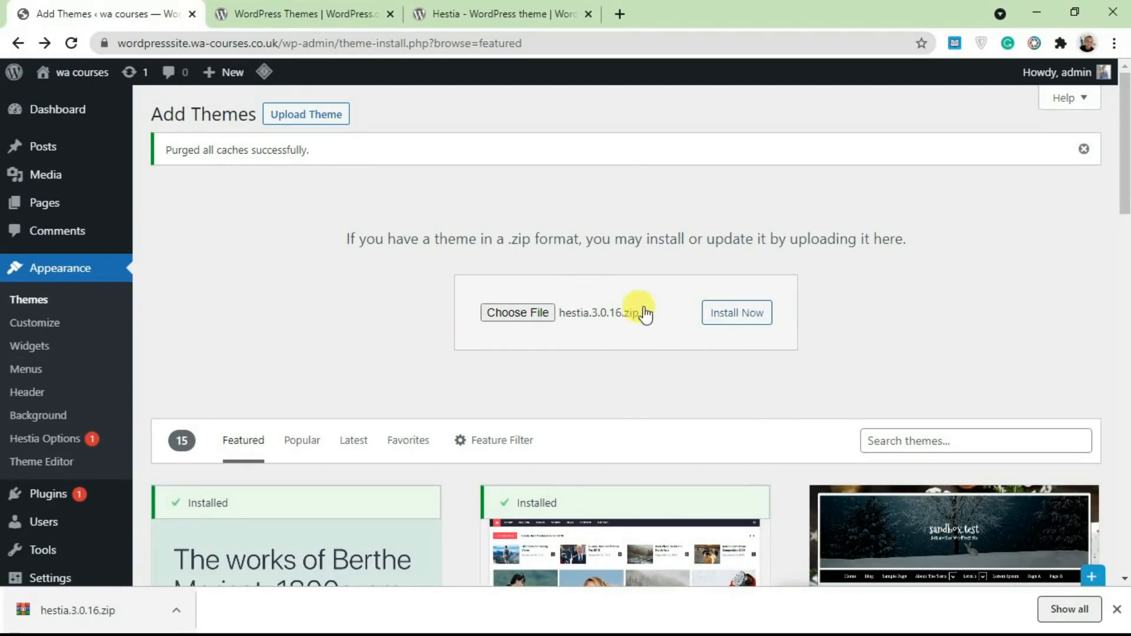
{"action": "mouse_move", "coordinate": [345, 264]}
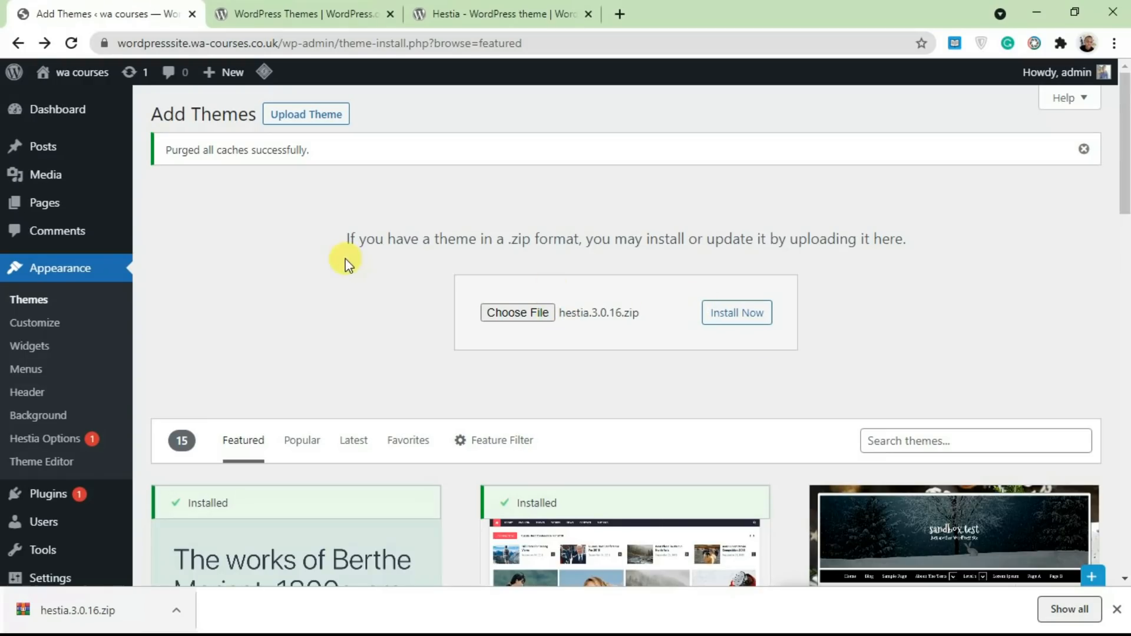
{"action": "mouse_move", "coordinate": [778, 296]}
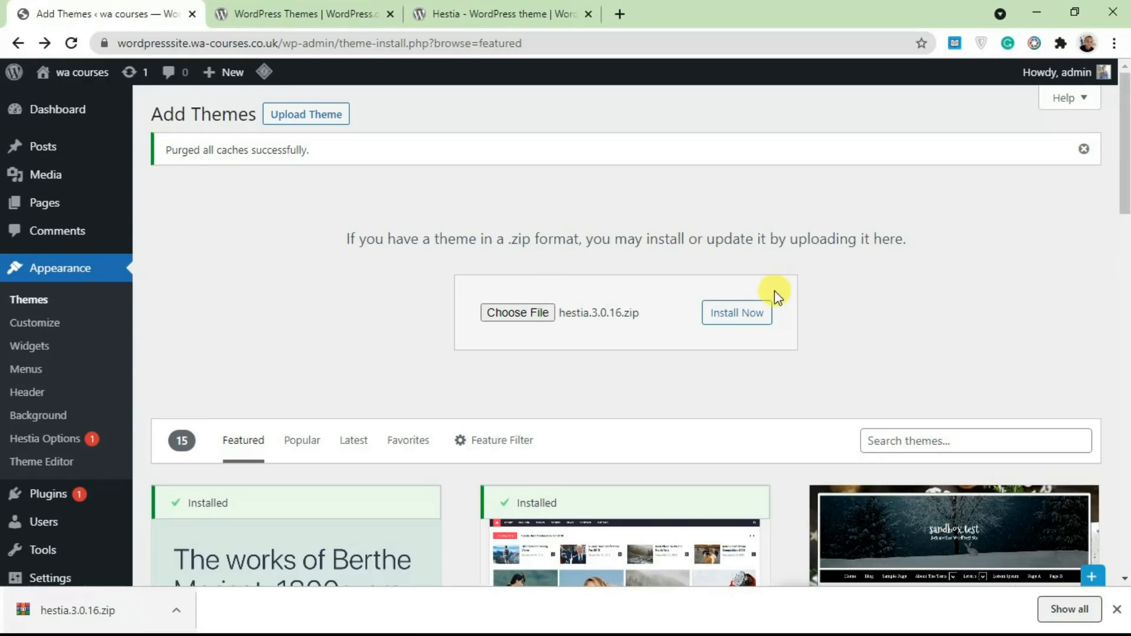